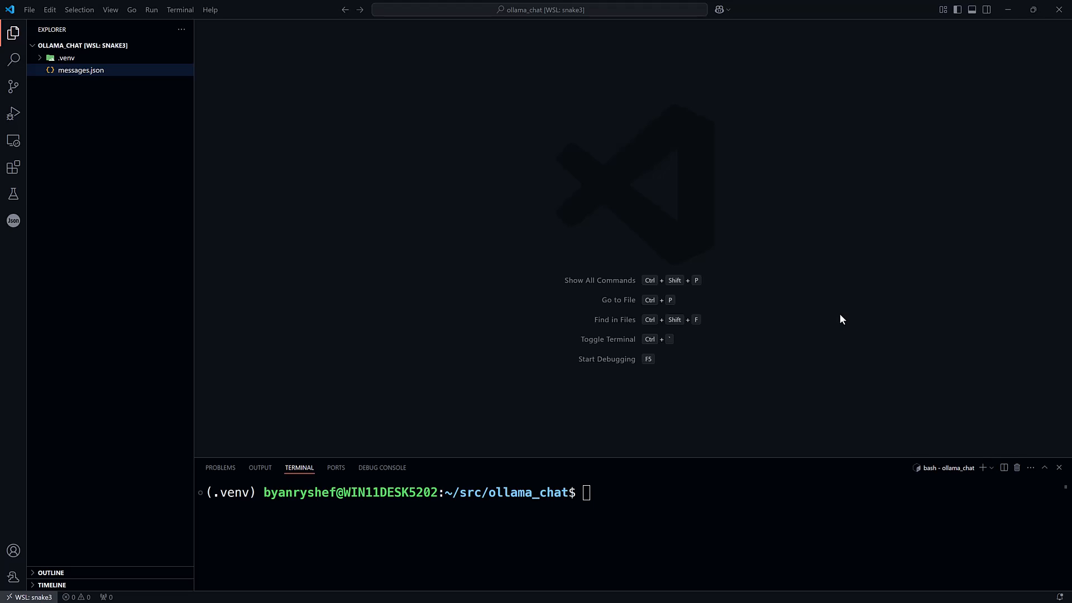
mouse_move(769, 577)
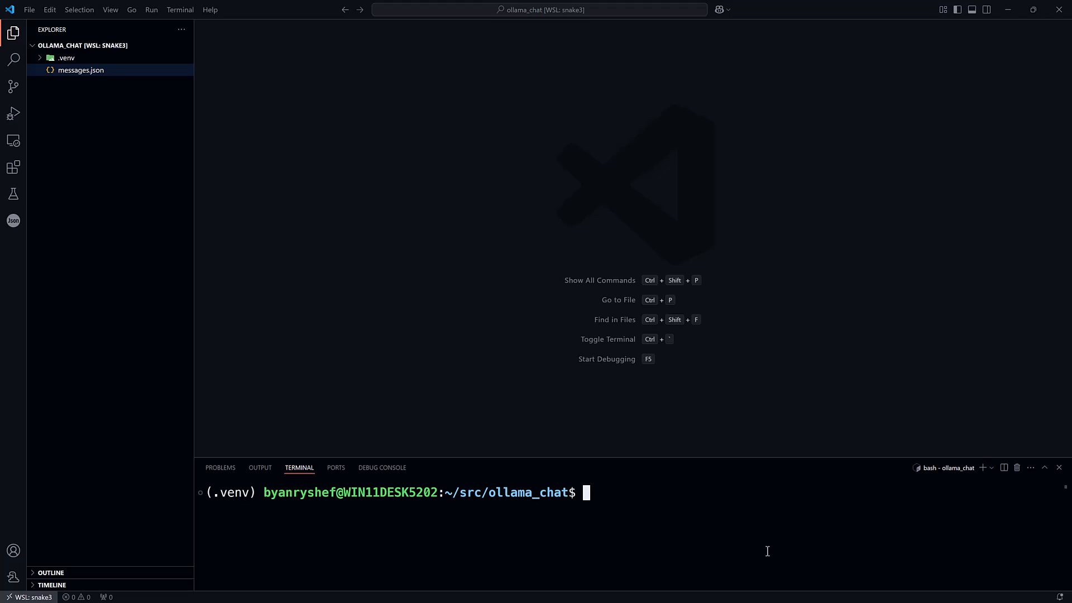
- Run pip install requests in the terminal for the ollama_chat virtual environment
type("pip install reque")
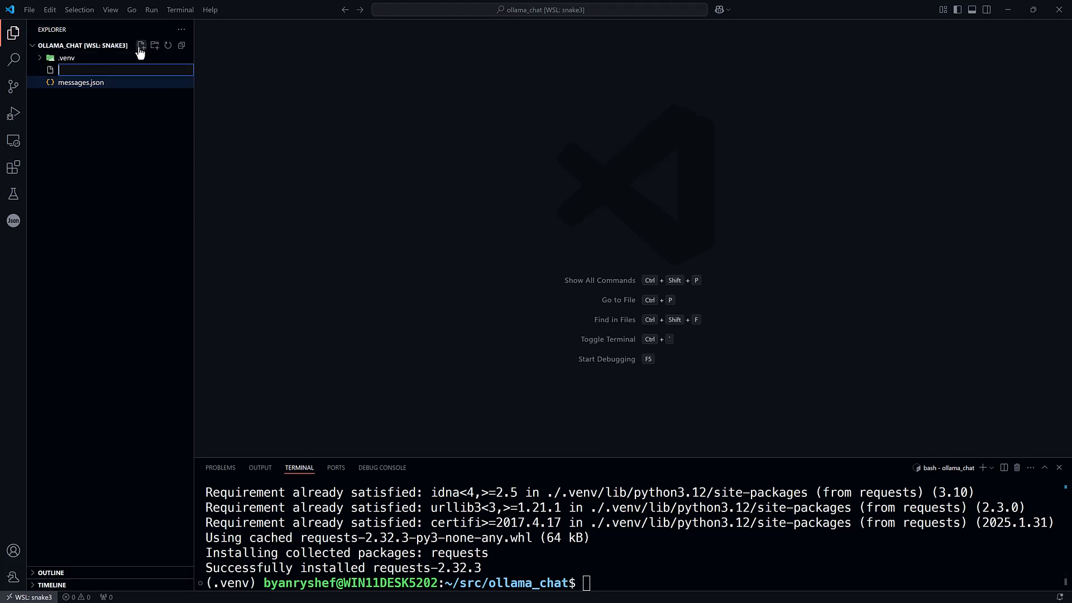
- Create chat.py in the project with 'import requests' as its first line
type("caht.py")
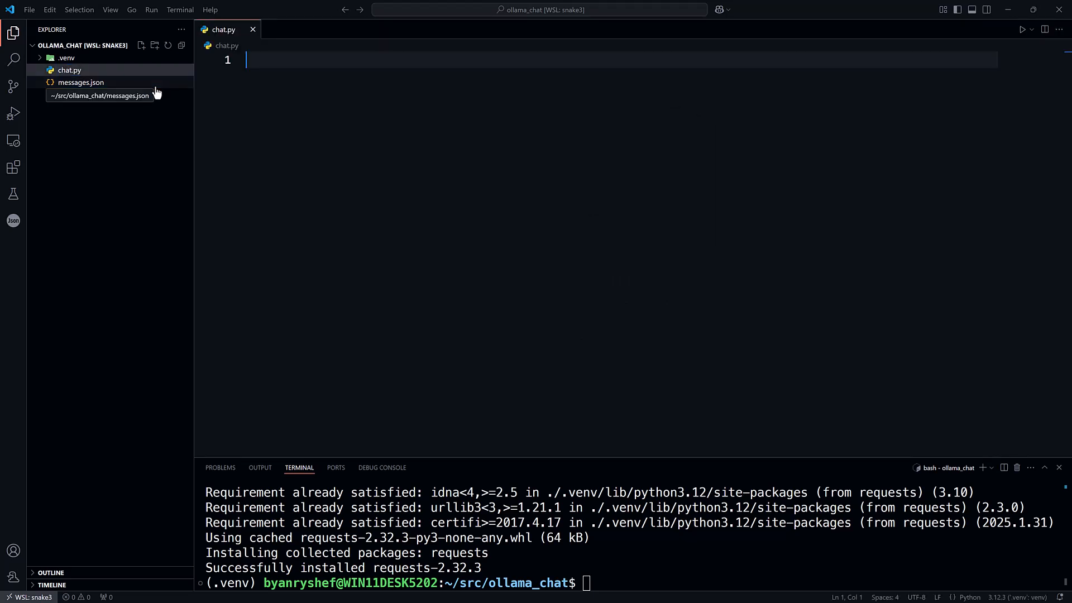
type("i")
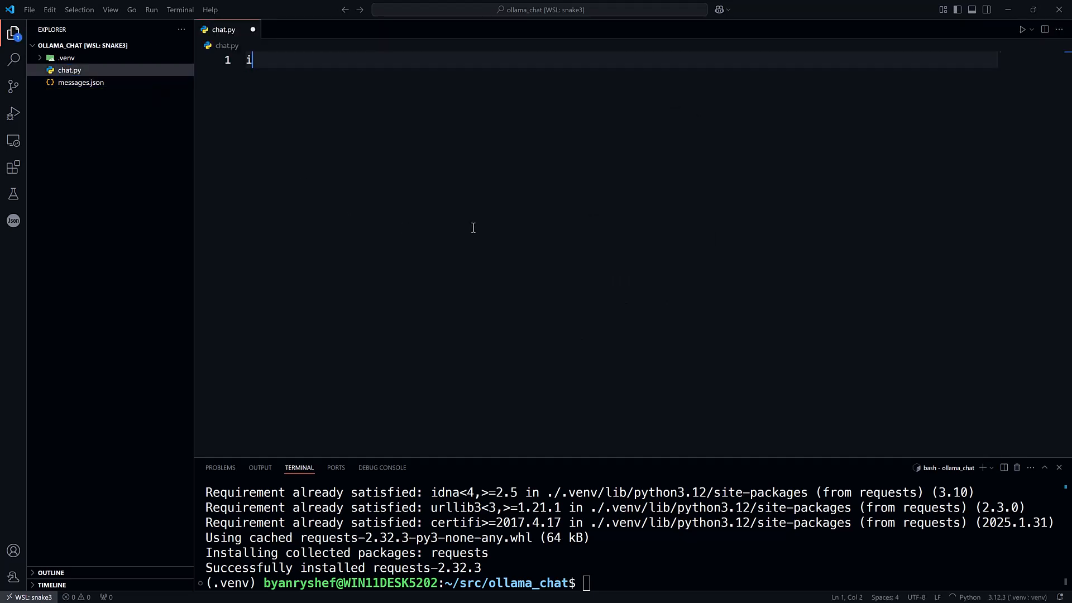
type("mport requests")
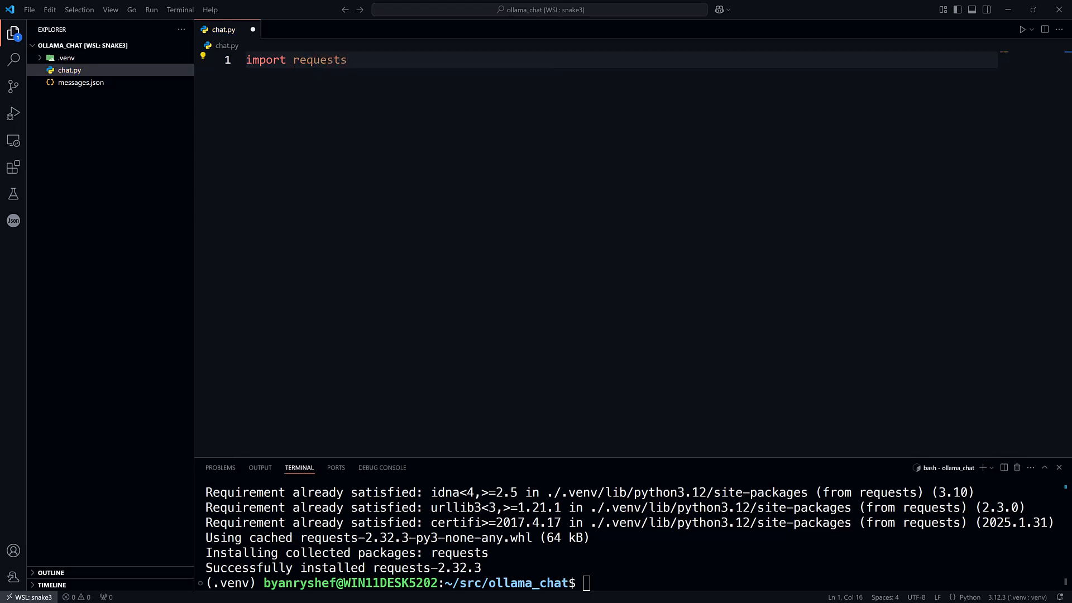
mouse_move(696, 247)
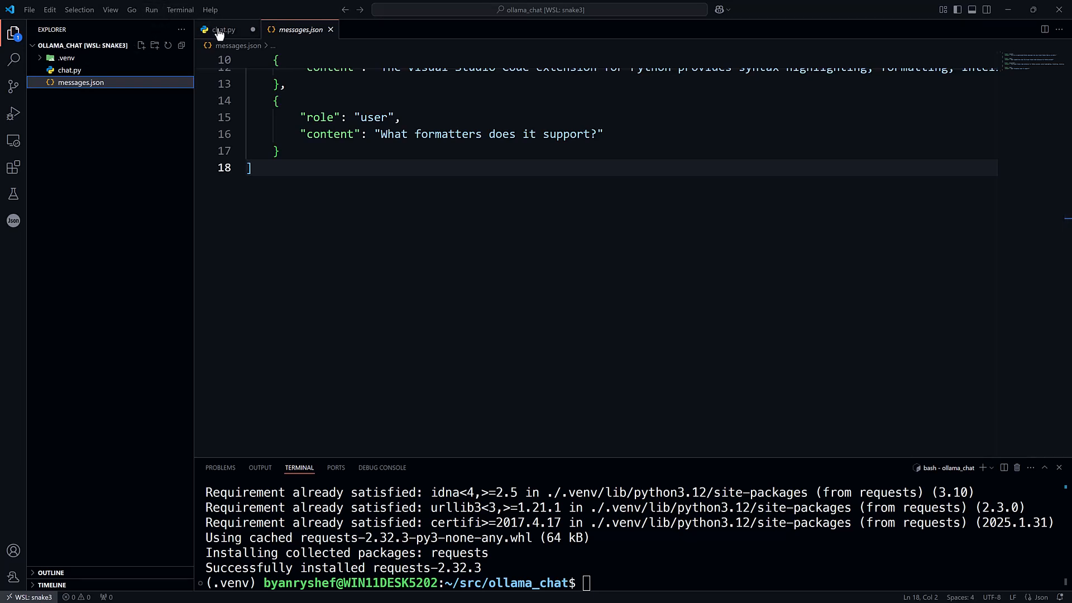
left_click(223, 29)
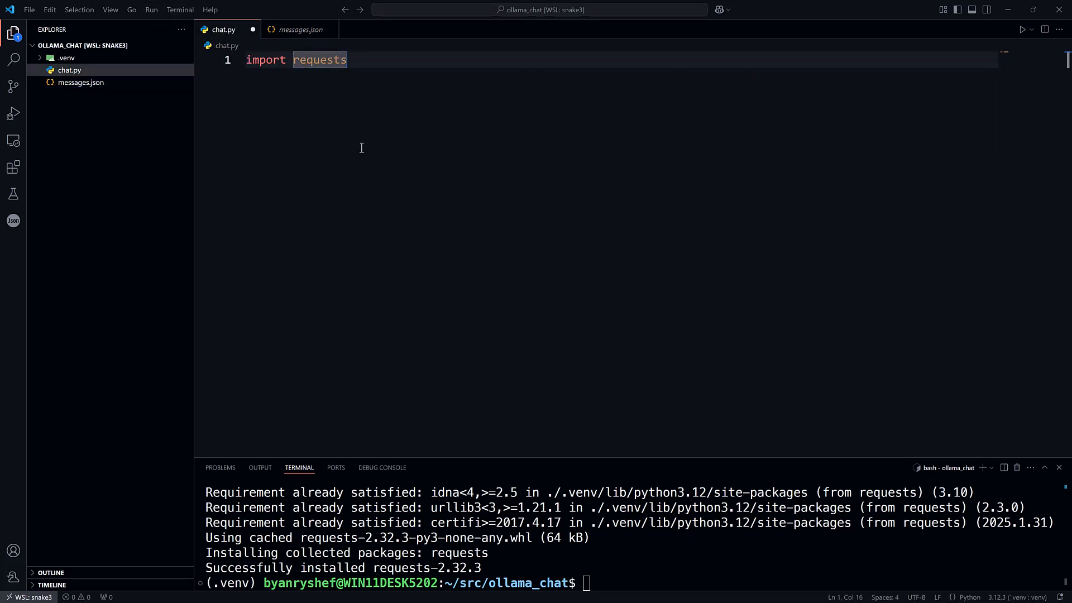
mouse_move(433, 180)
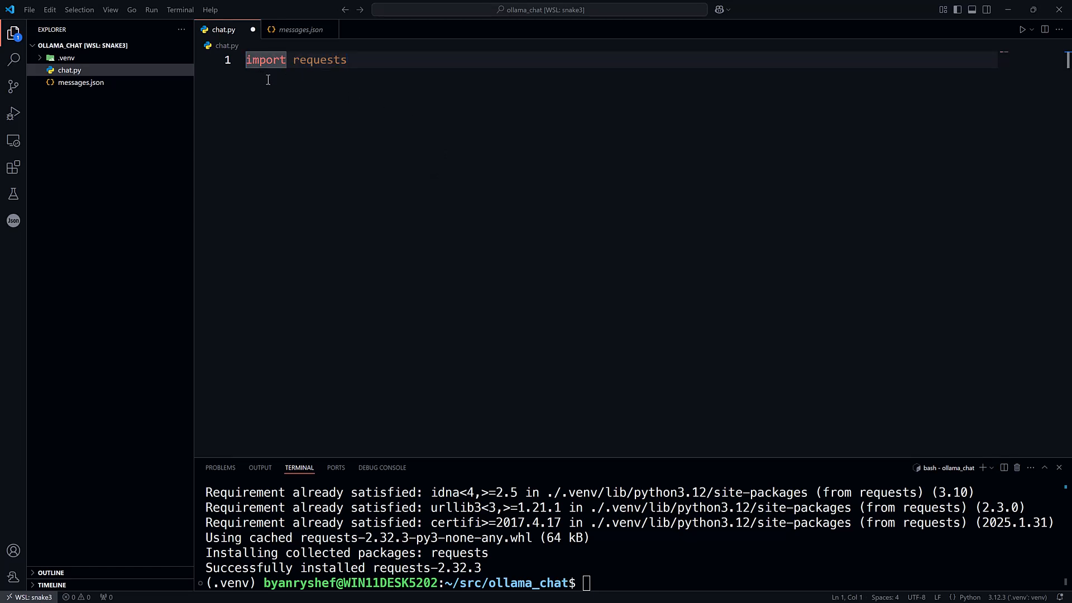
- Add 'import json' and load messages.json into messages via json.load, then save chat.py
type("import")
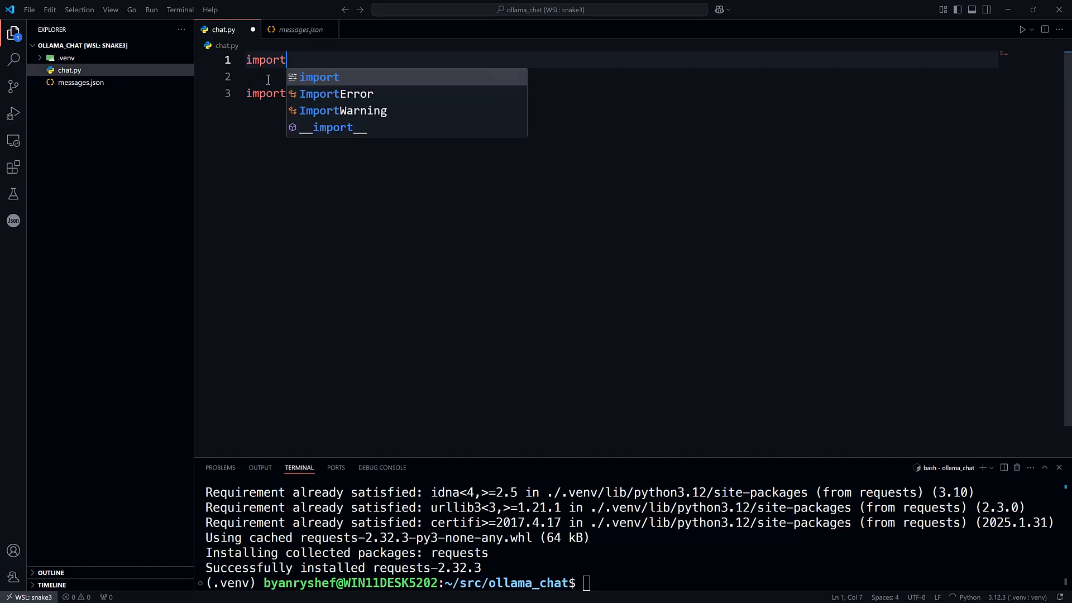
type("json")
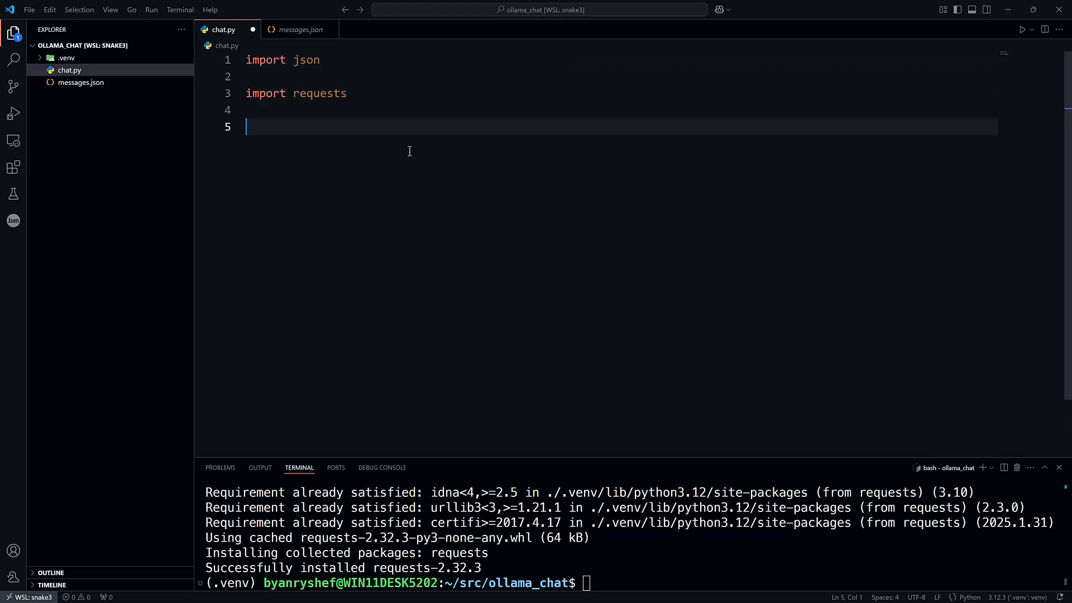
type("with open(")
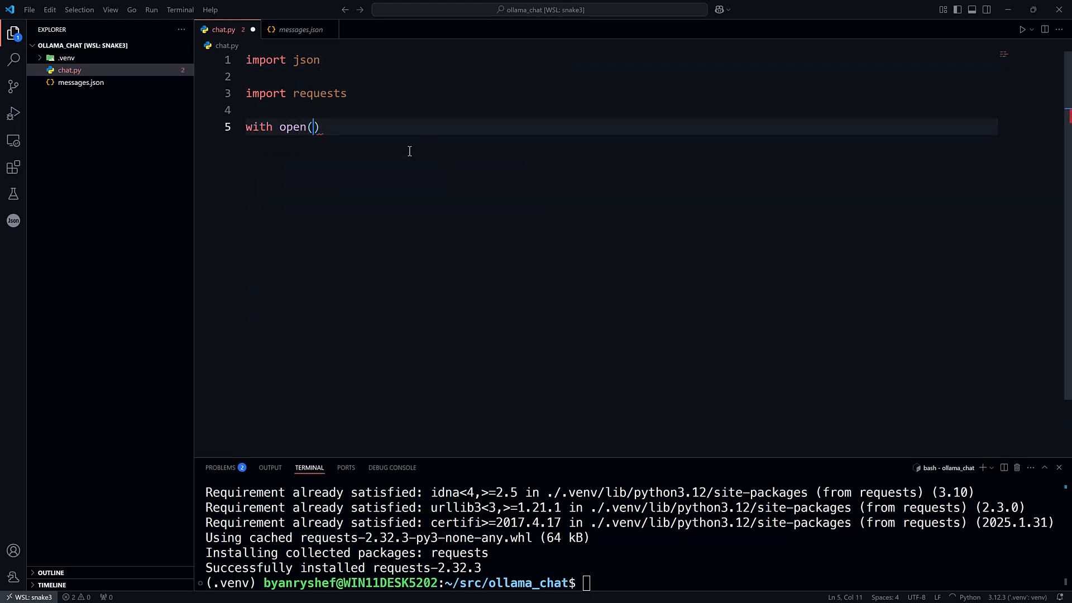
type("\"messages")
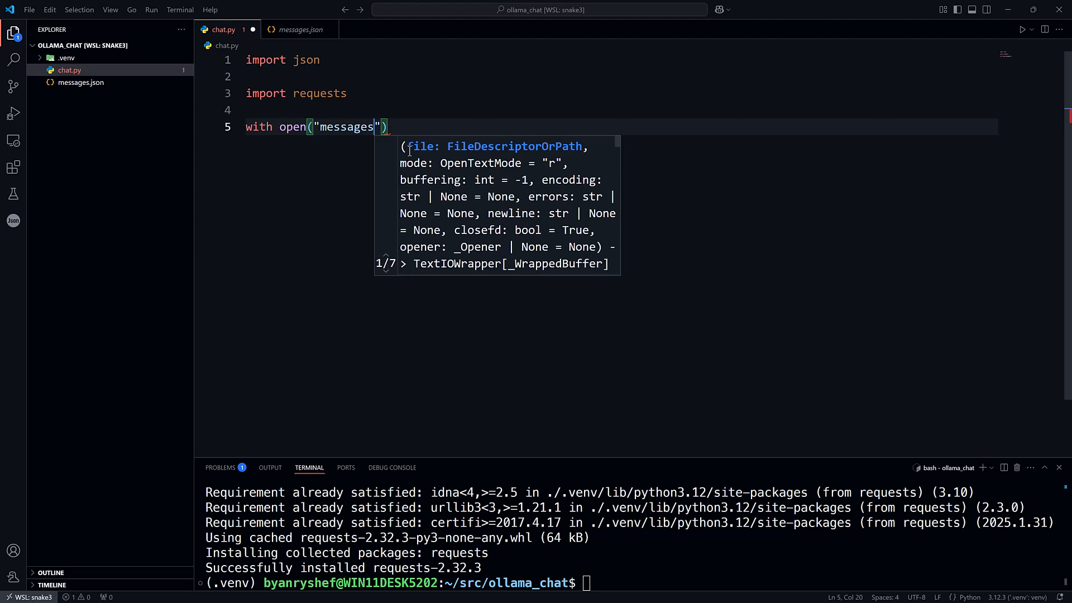
type(".json\", \"r")
type("m")
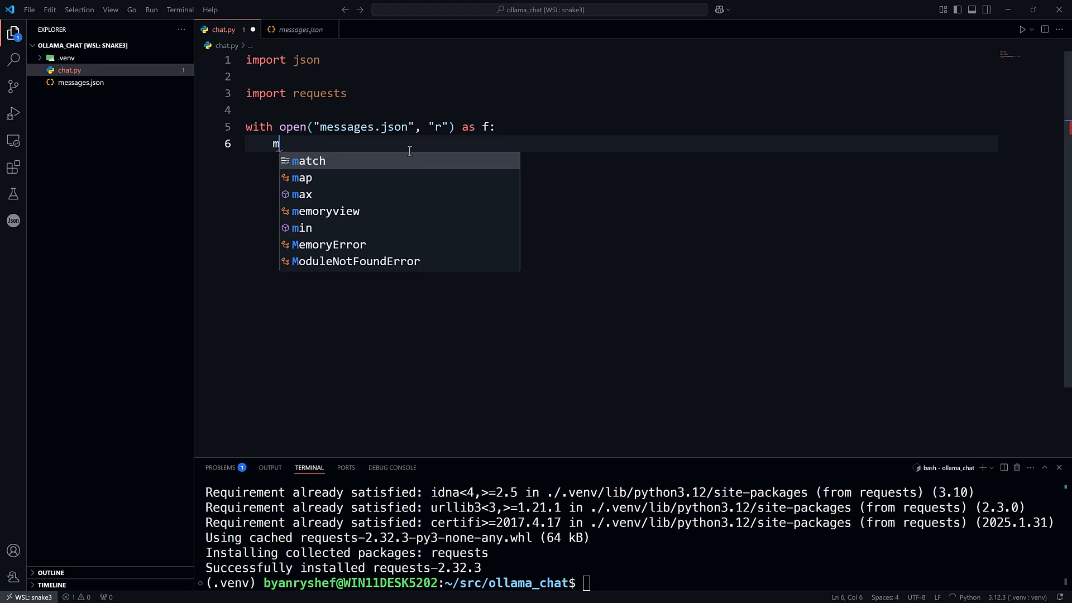
type("essages")
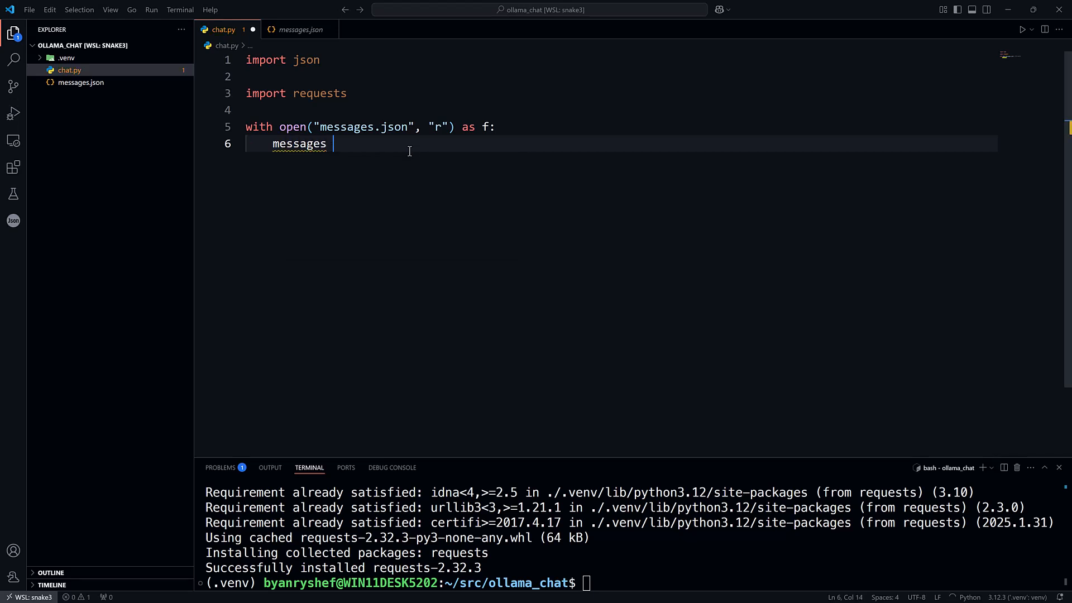
type("= json.load(f")
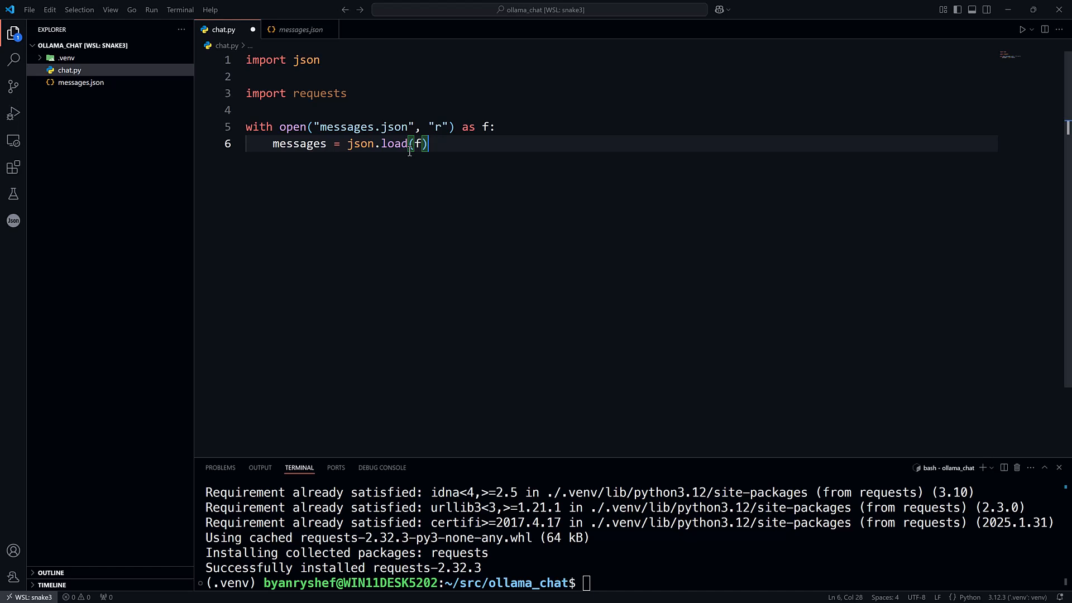
key("ctrl+s")
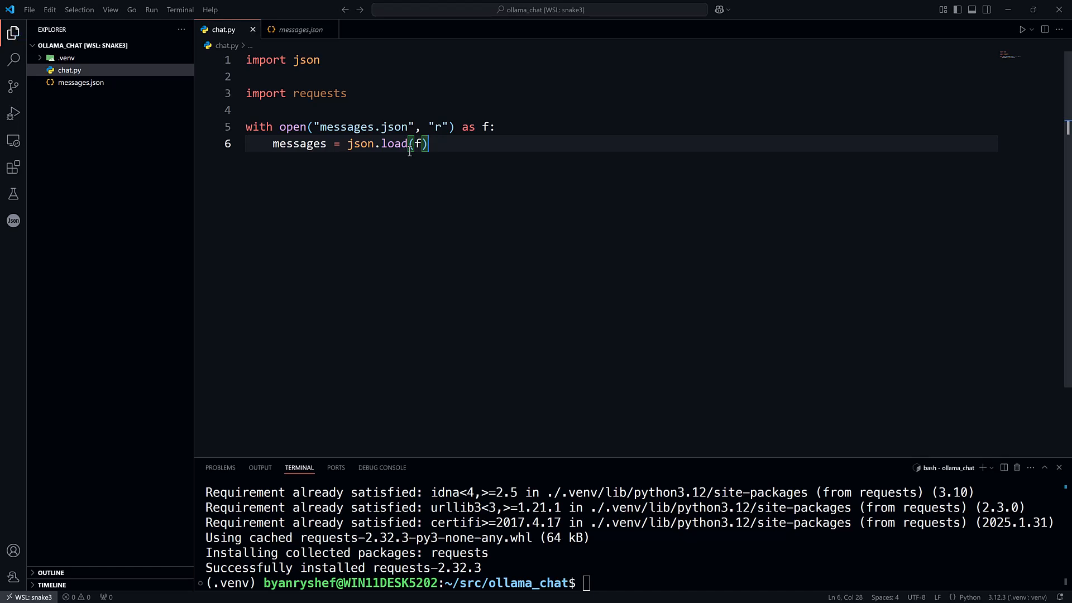
key("Enter")
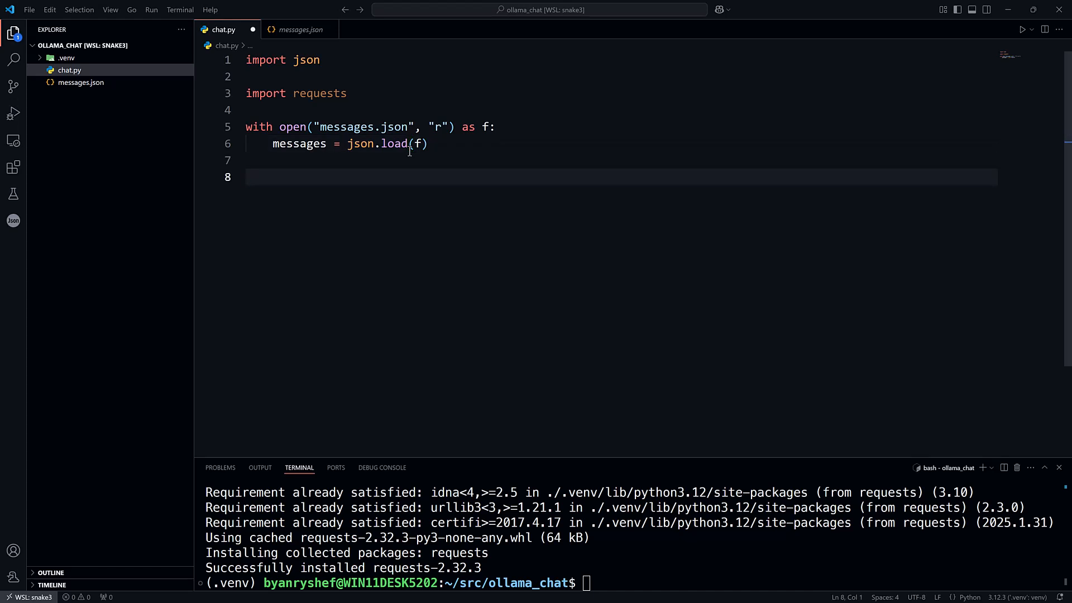
type("CHAT")
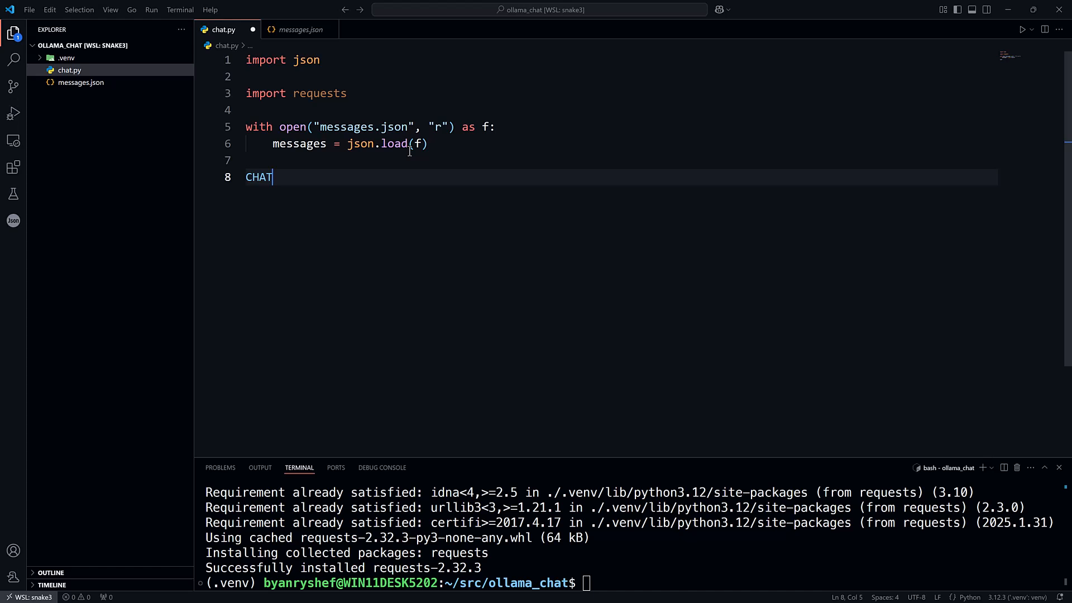
type("_ENDPOINT")
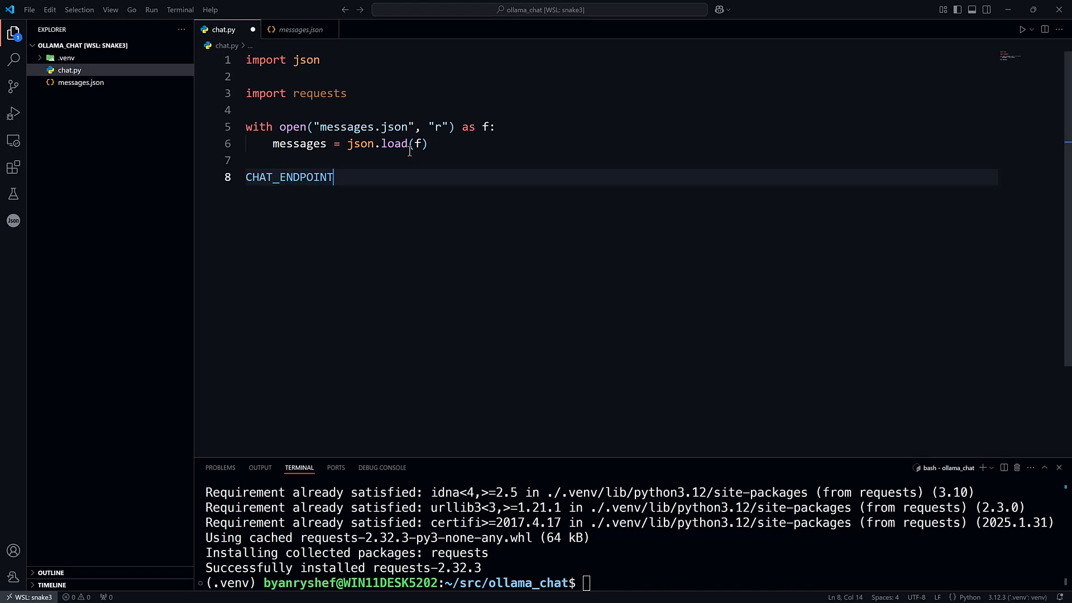
type("= \"ht\"")
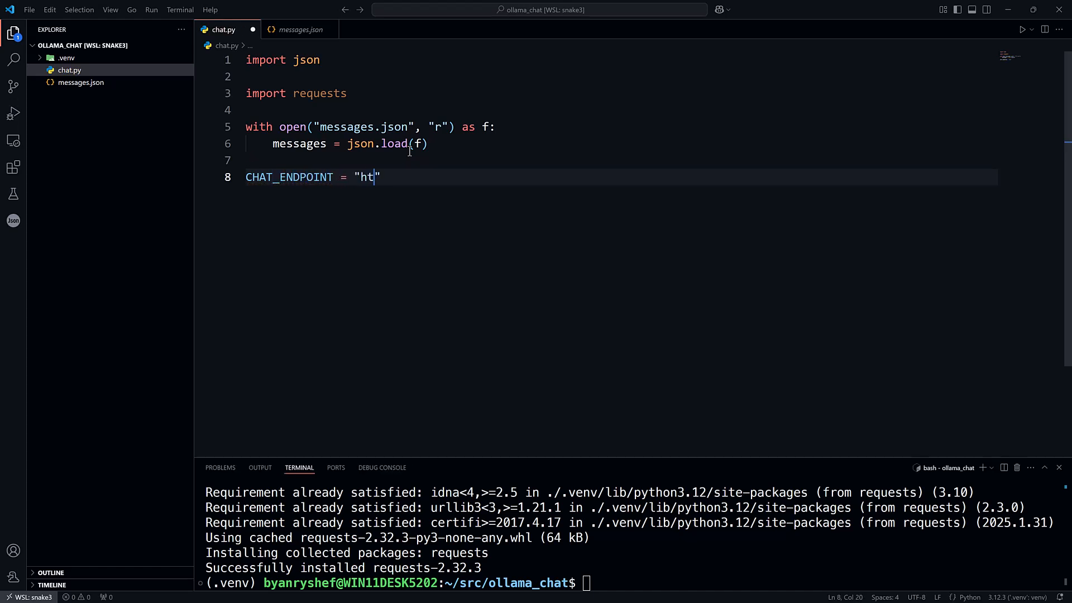
type("tp://localhost:")
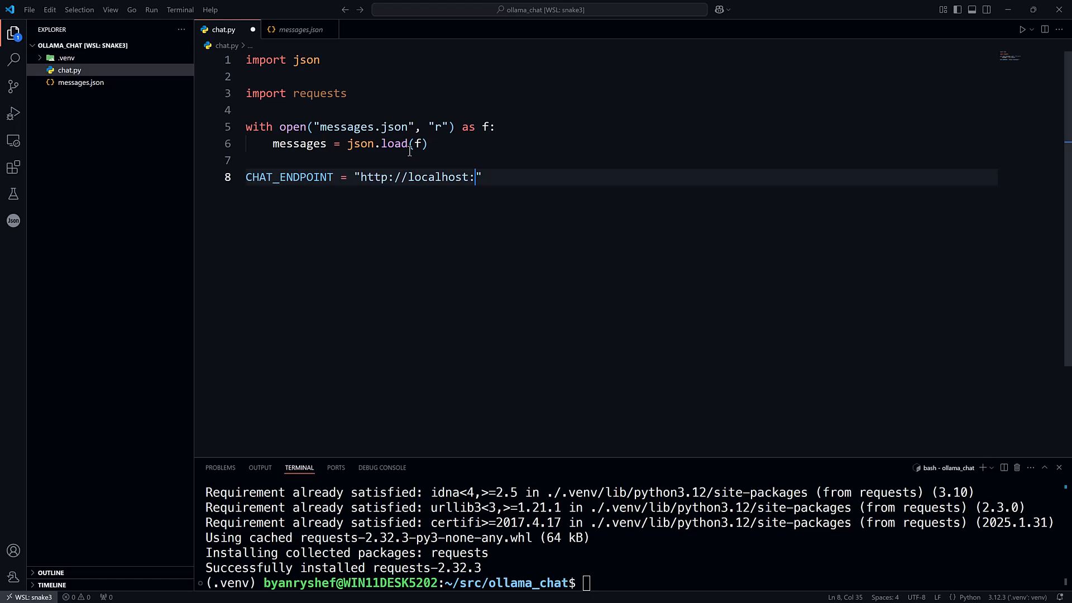
type("11434")
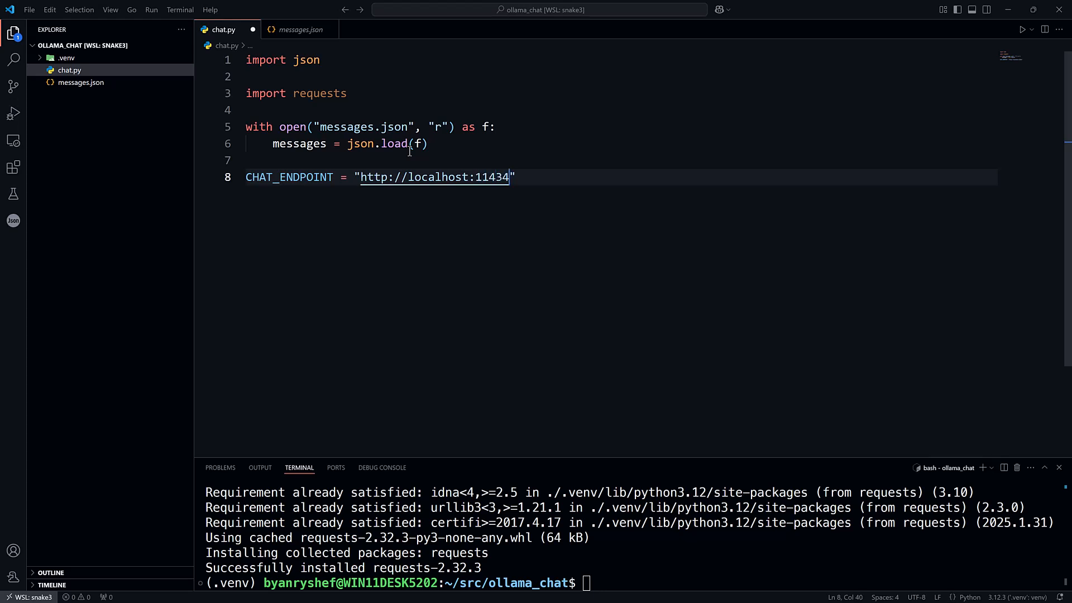
type("/api/chat")
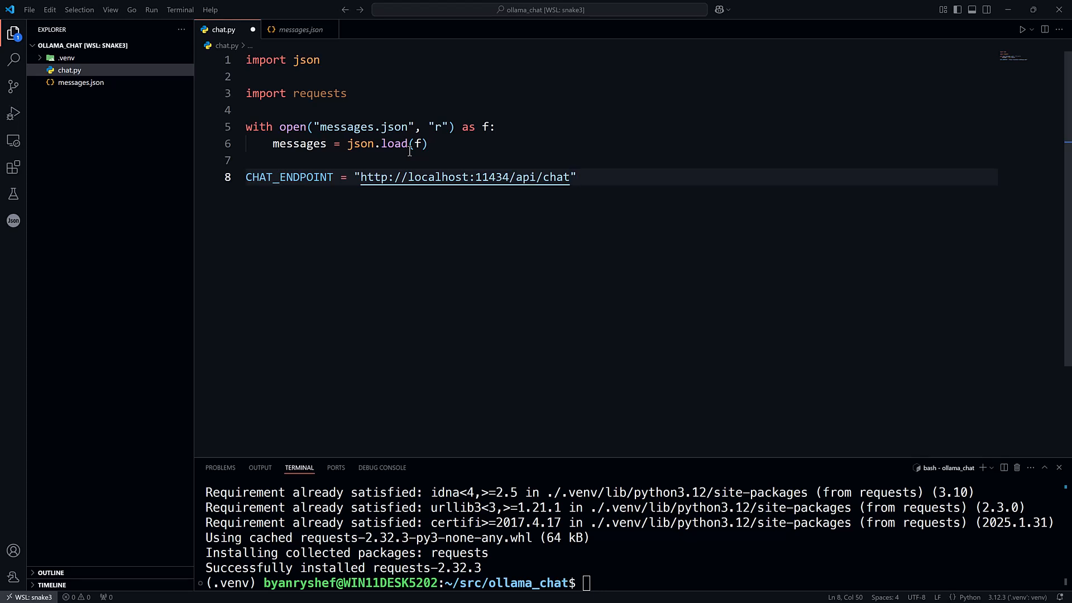
type("DAT")
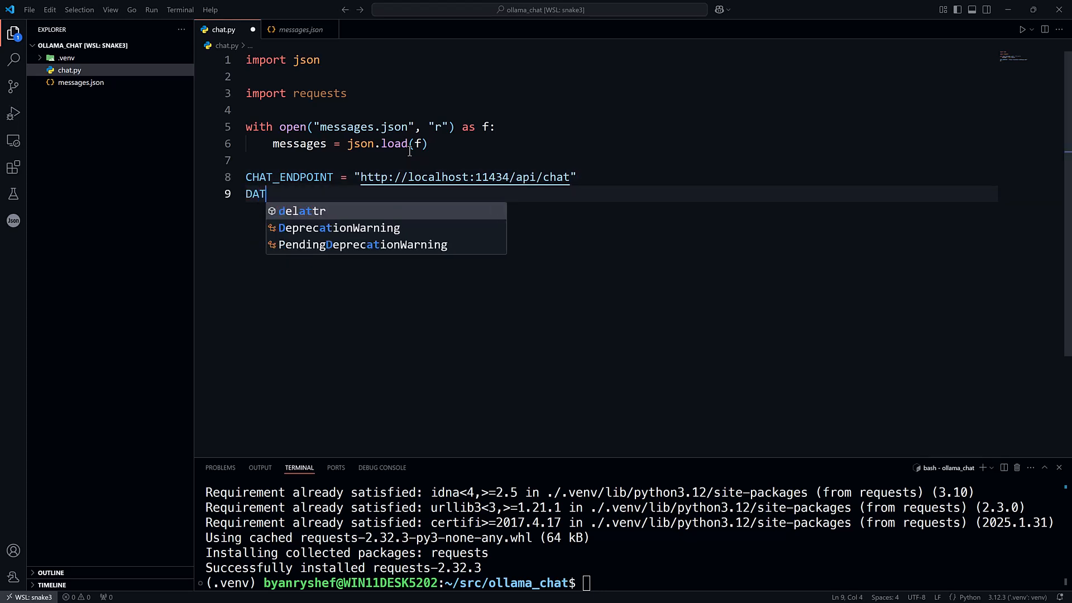
- Write DATA = {"model": "llama3.2", "messages": messages, "stream": False}
type("A =")
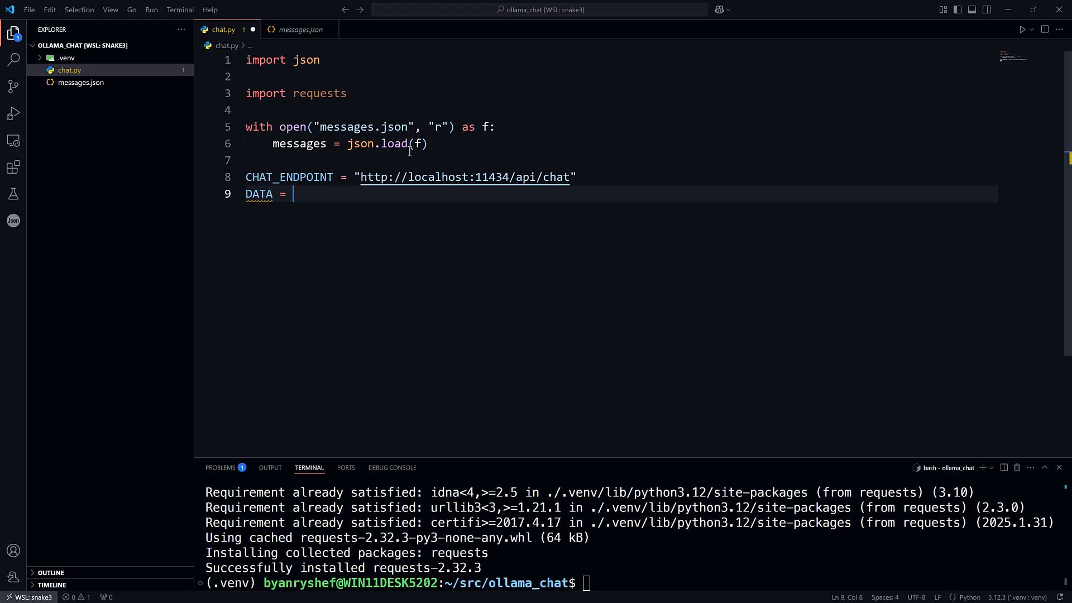
type("{")
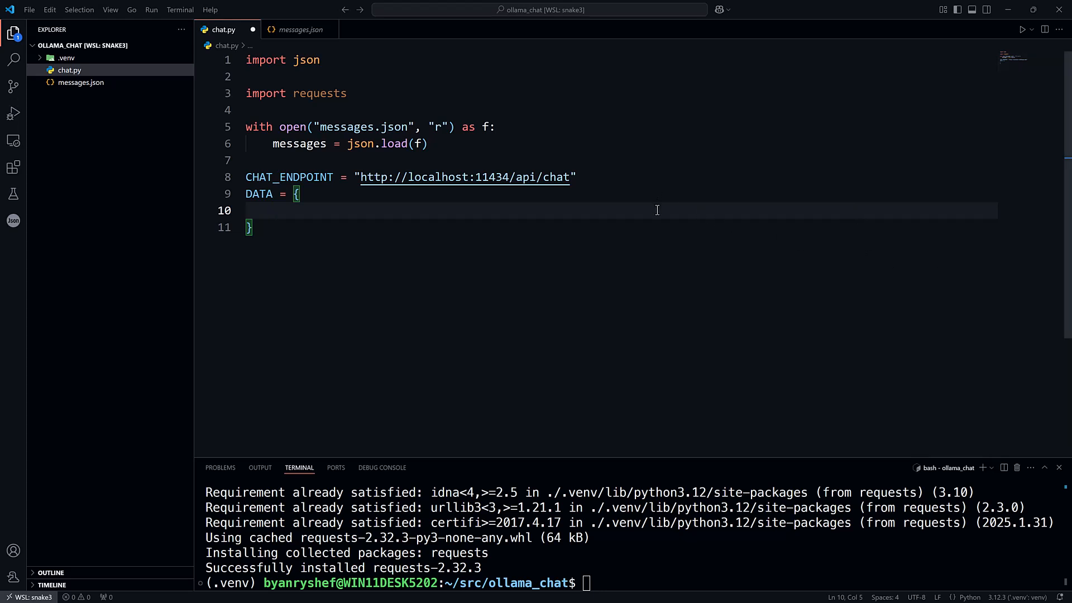
type(":mod")
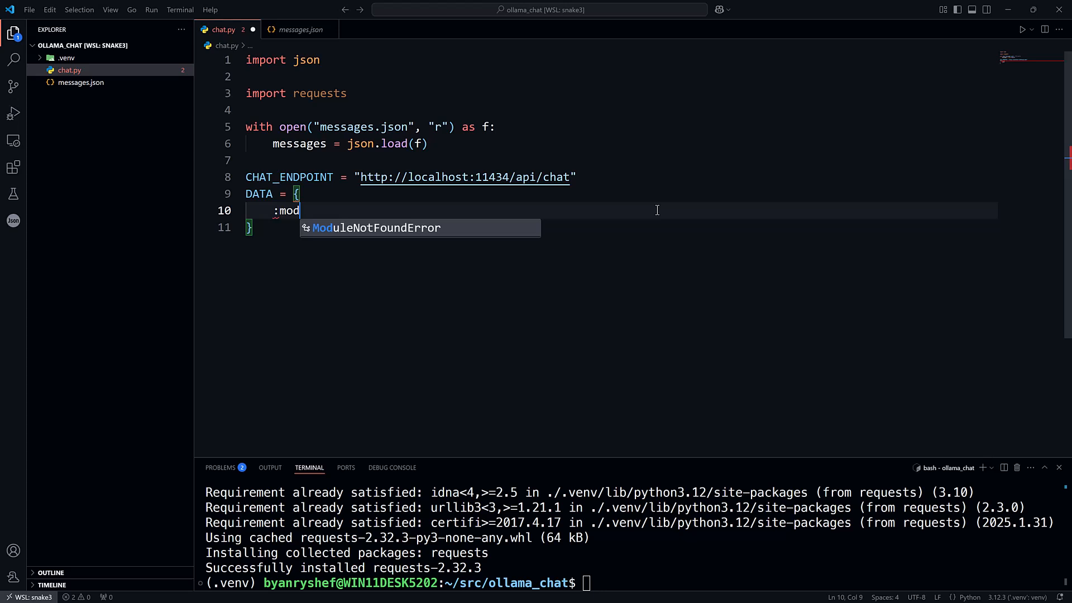
type("\"model\"")
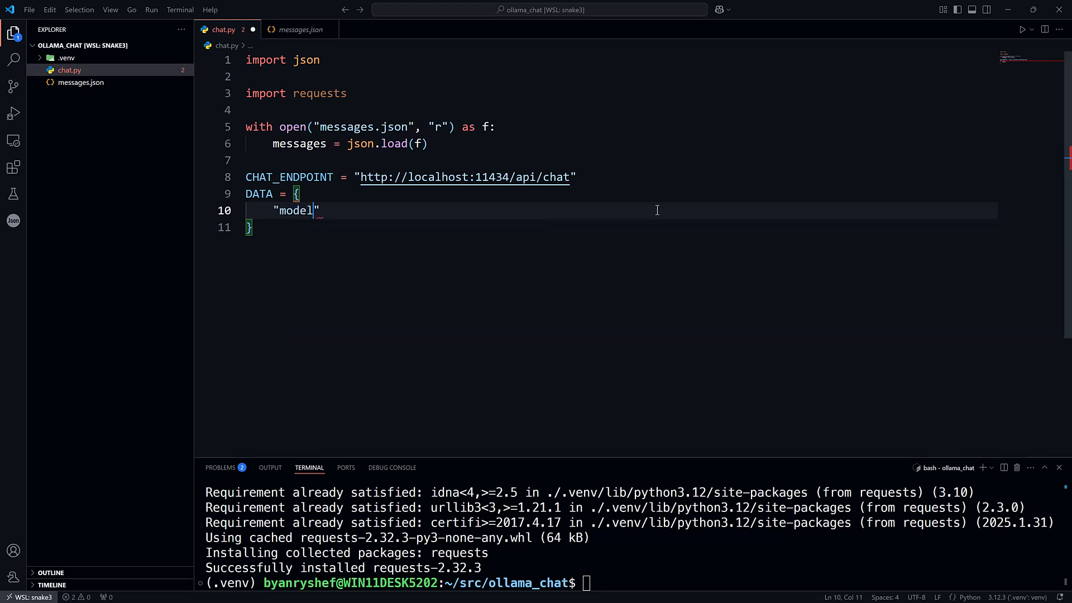
type(": \"llama")
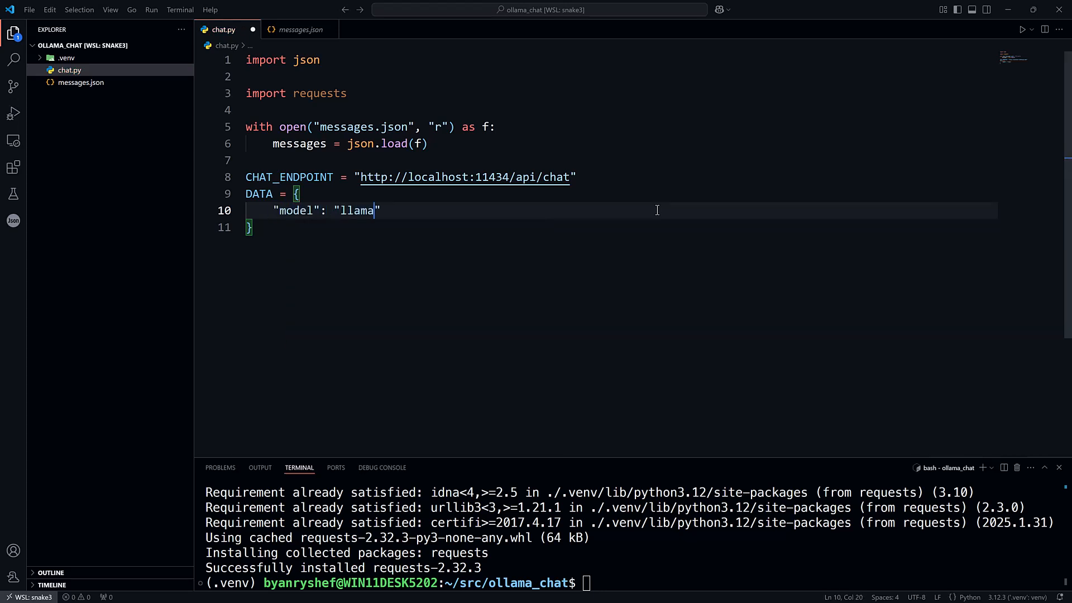
type("3.2")
type("\"messages")
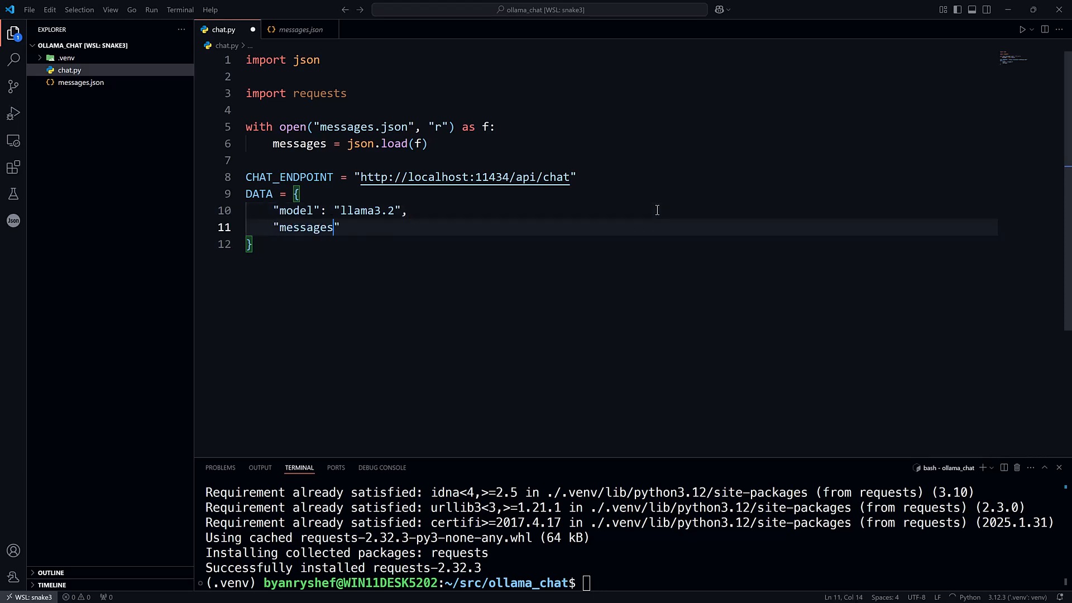
type(": messages,")
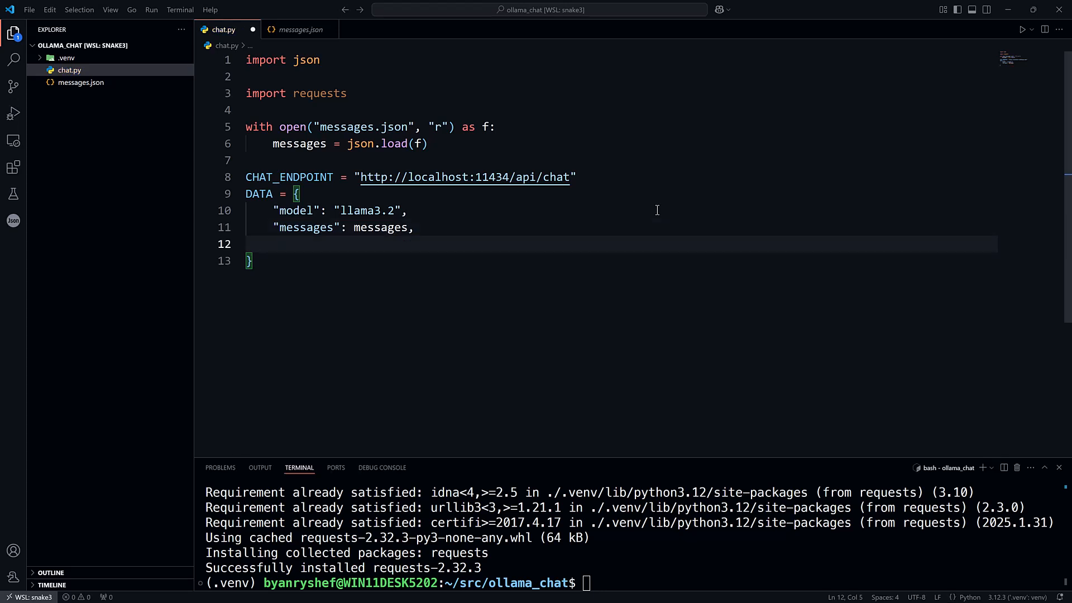
type("\"stream\": \"\"")
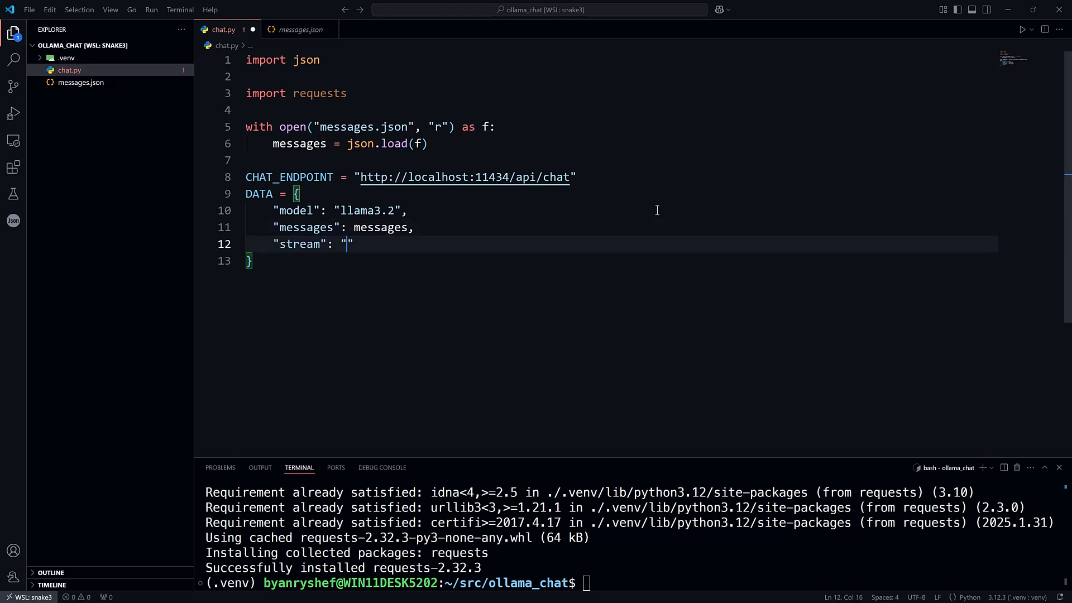
type("False")
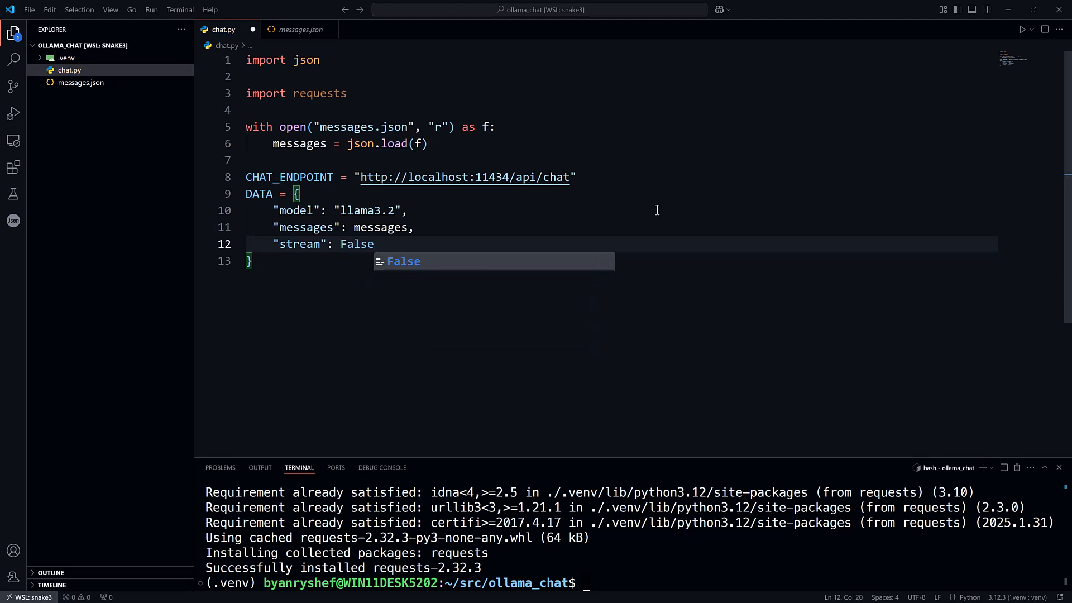
mouse_move(339, 251)
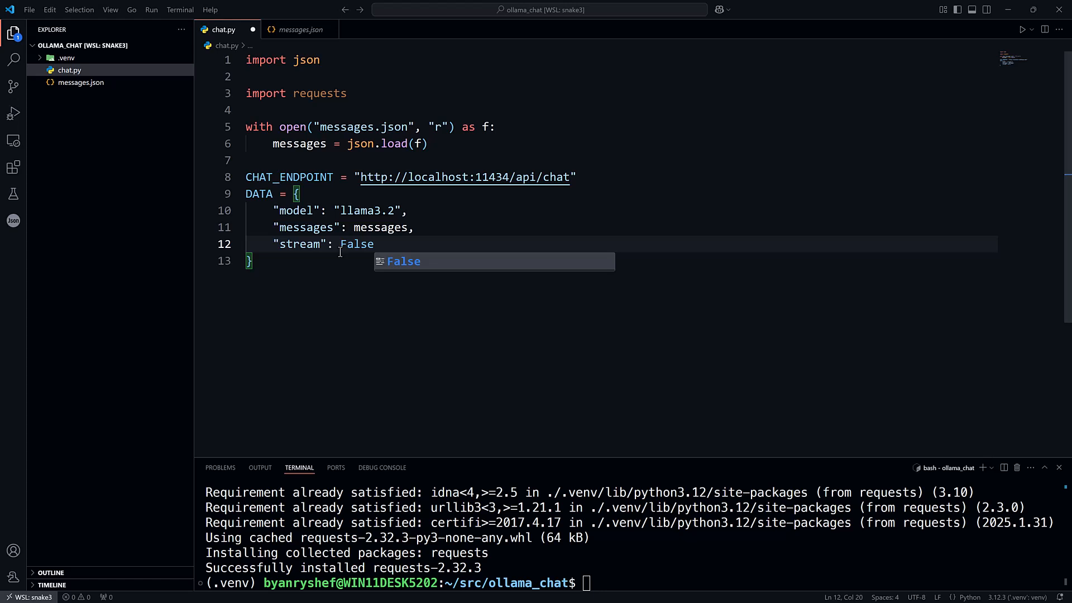
- Write HEADERS = {"Content-Type": "application/json"} after DATA
type("H")
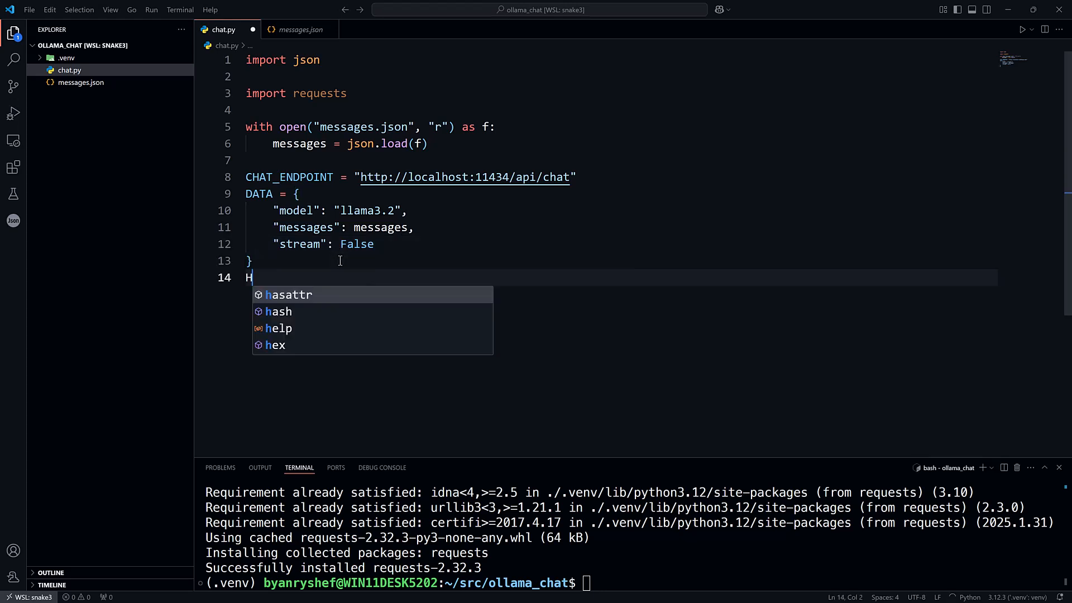
type("EADERS =")
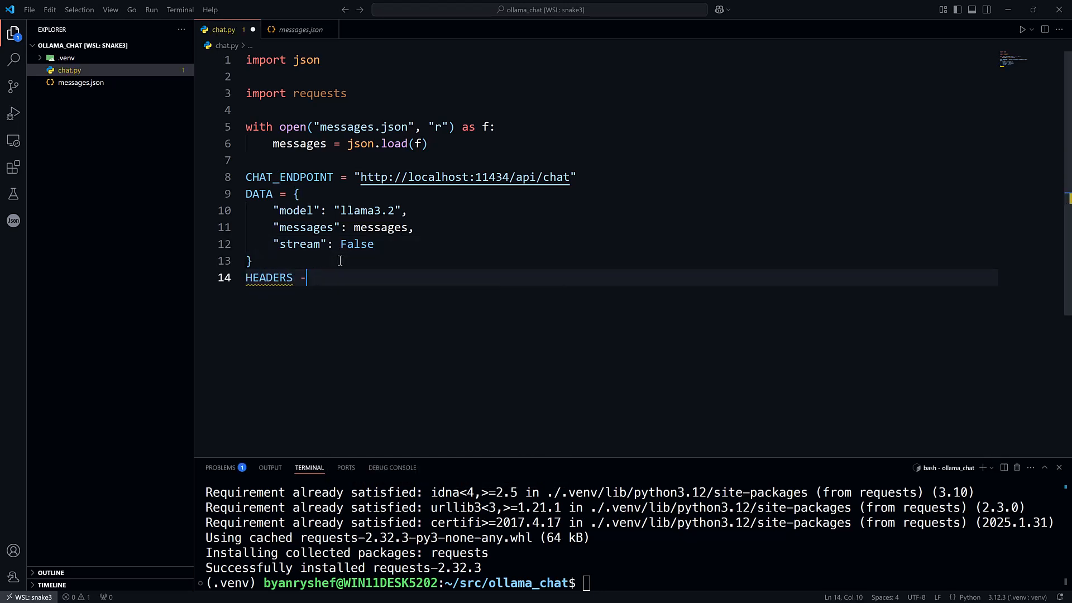
type("= {}")
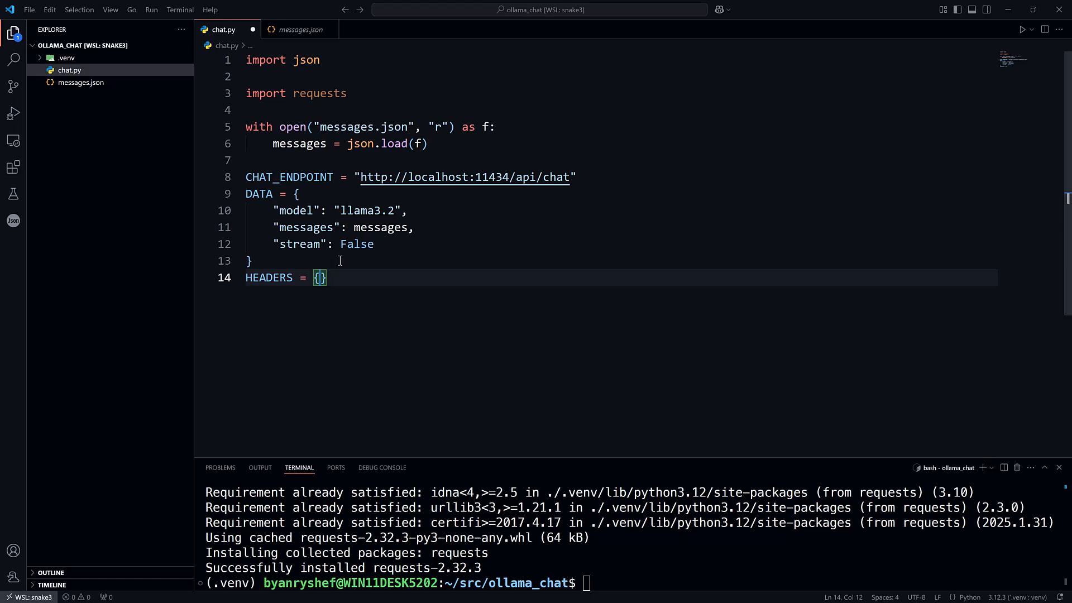
type("\"Content\"")
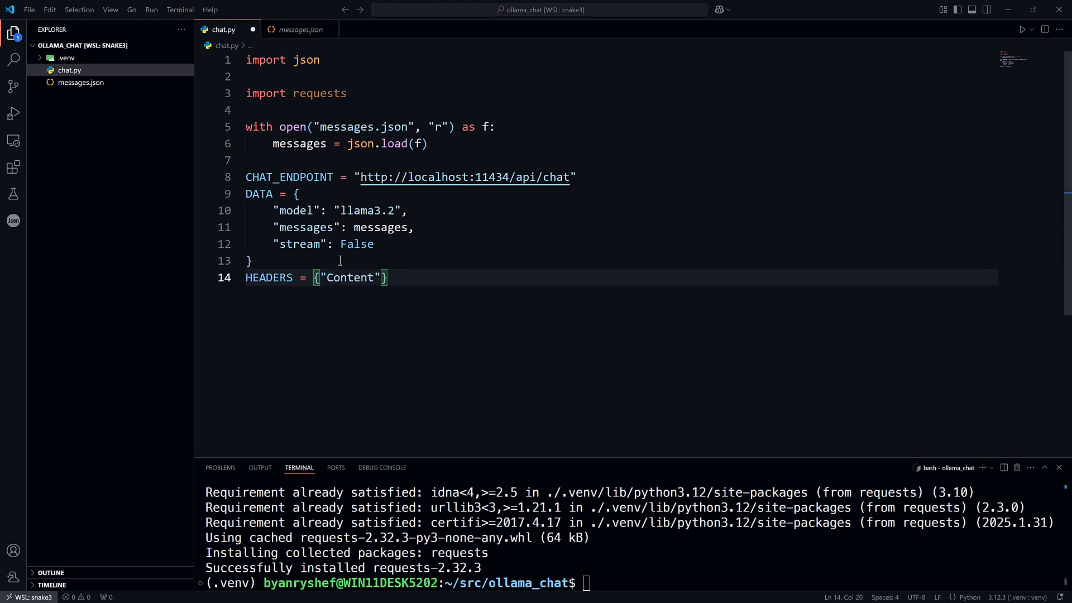
type("-Type")
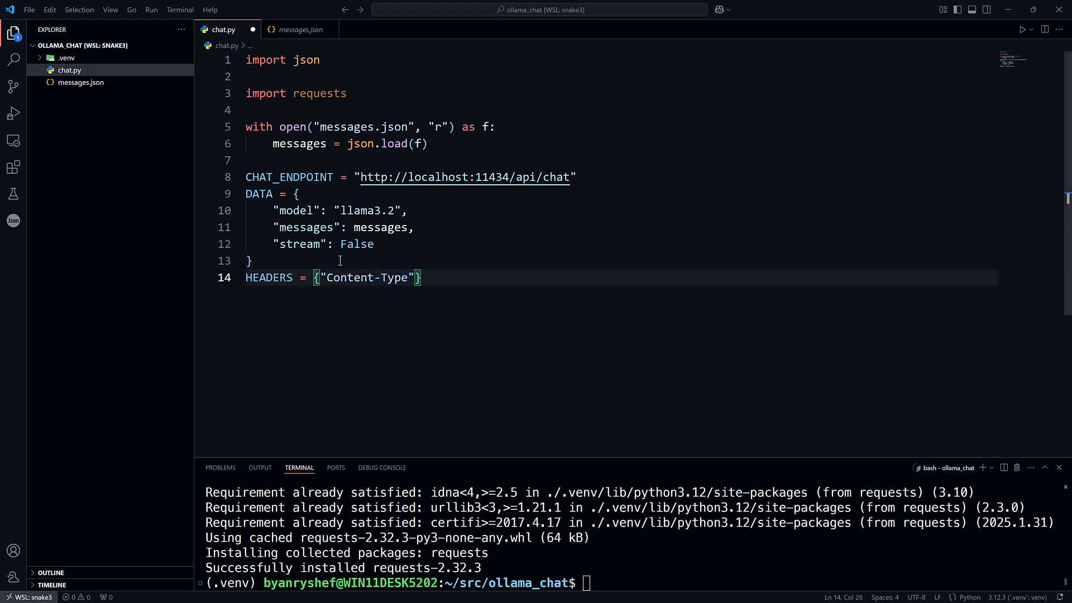
type(": \"application\"")
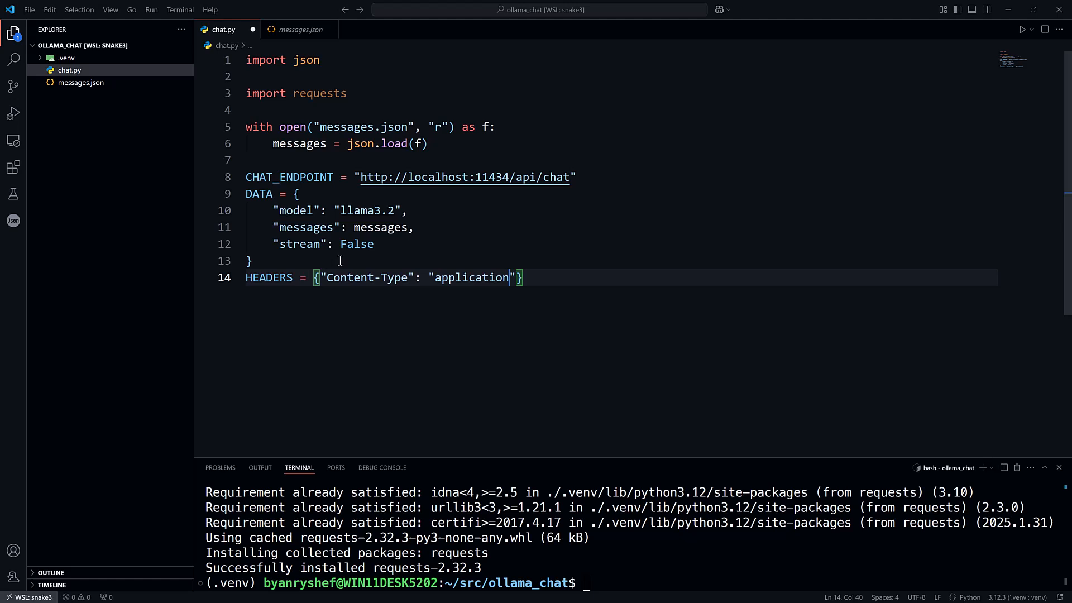
type("/json")
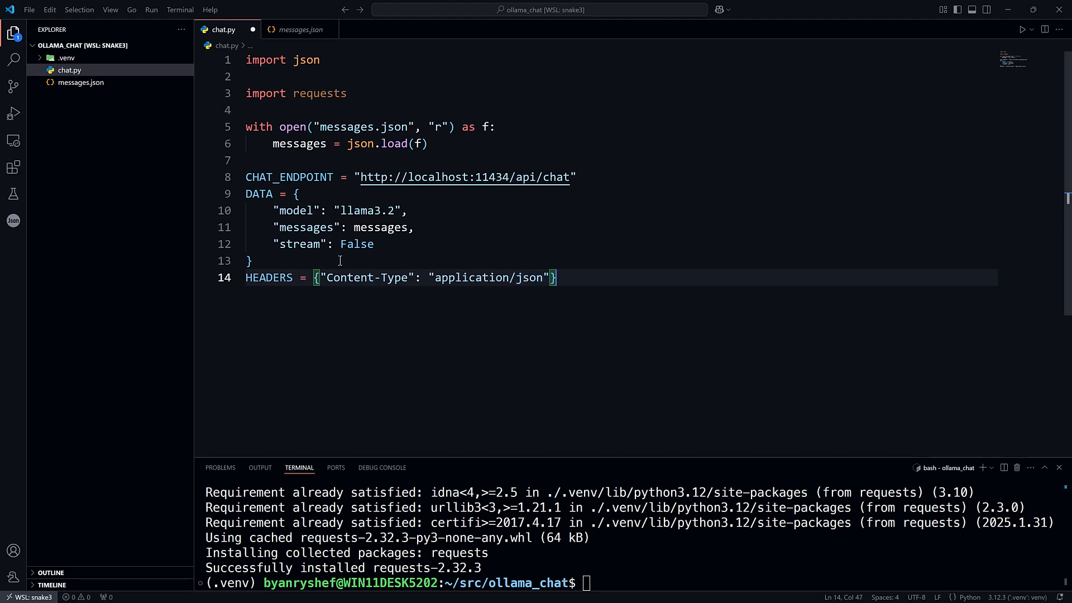
key("Enter")
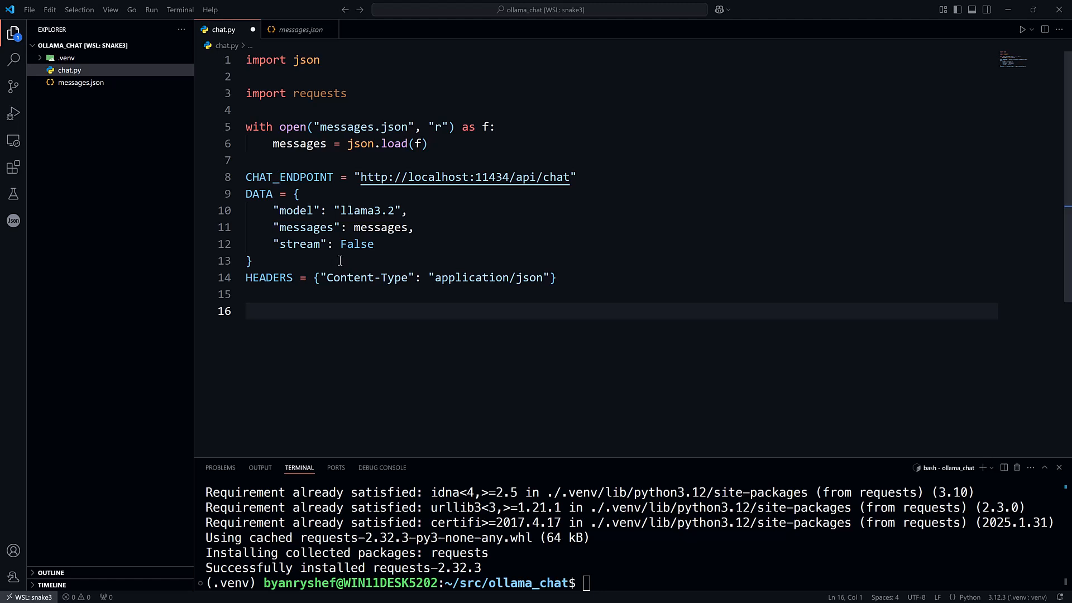
- Assign response = requests.post(CHAT_ENDPOINT, json=DATA, headers=HEADERS)
type("request")
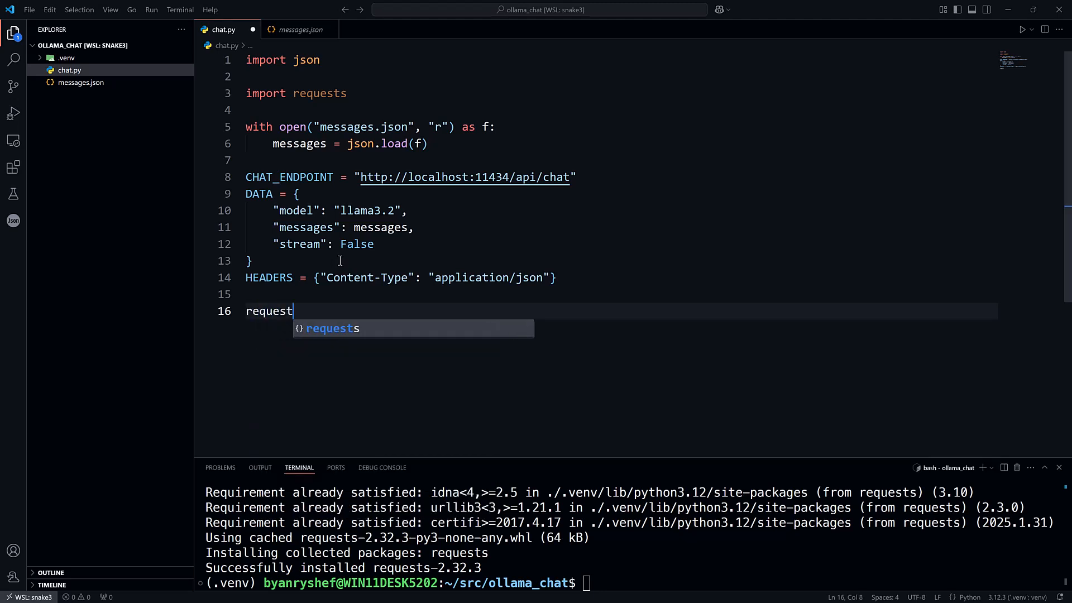
type("s.post(")
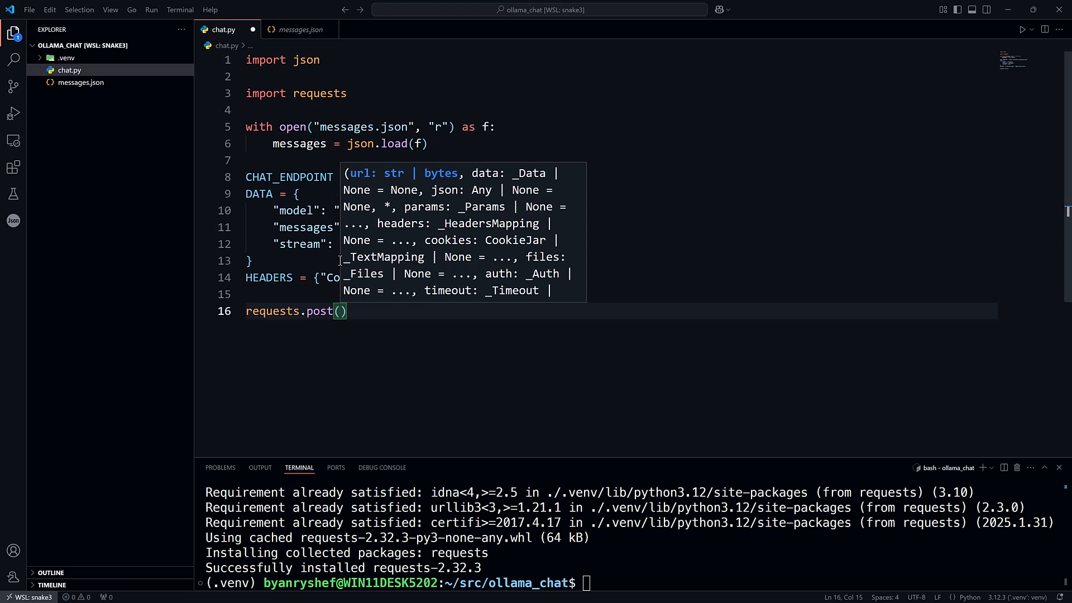
type("CHAT_ENDPOINT")
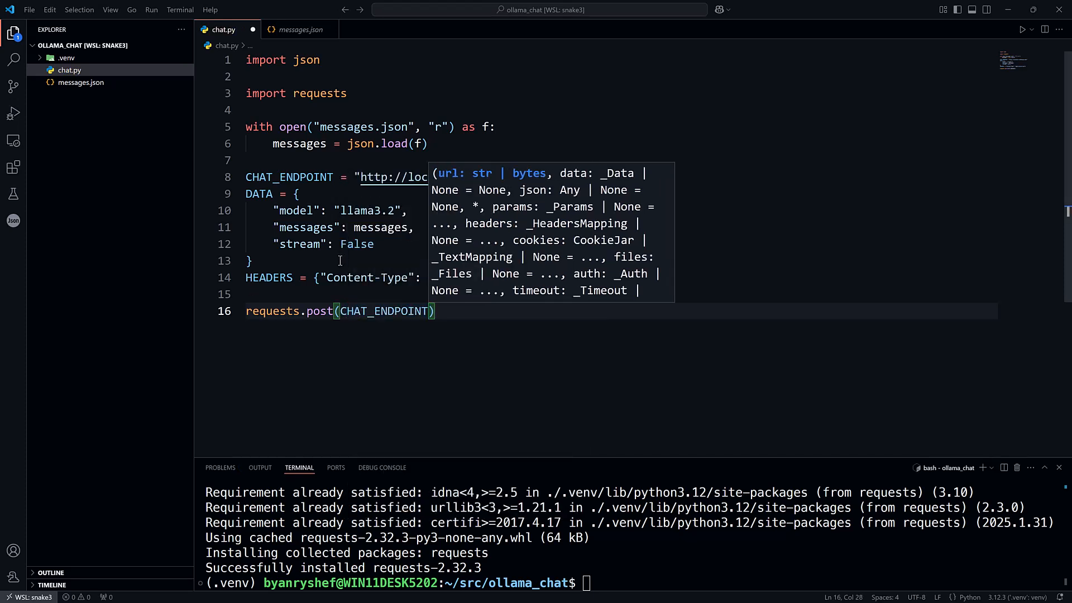
type(", json=")
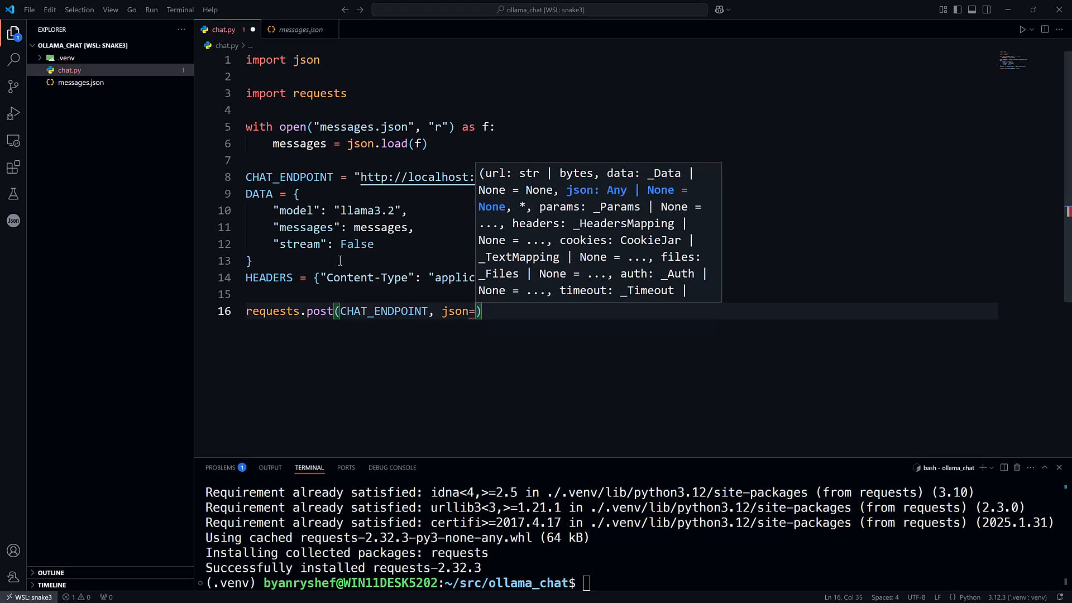
type("DATA")
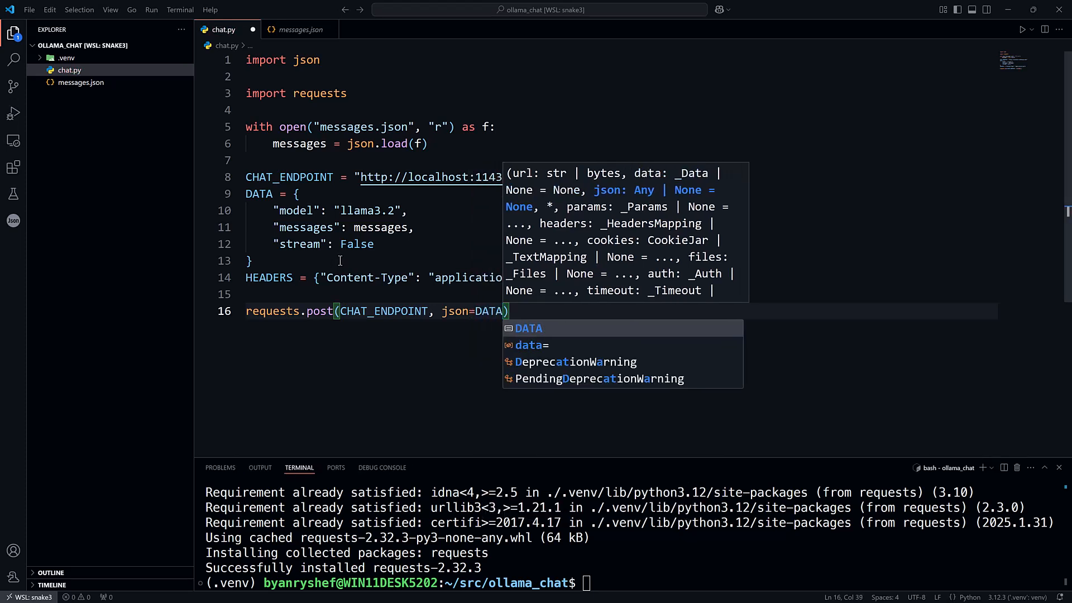
type(", headers=")
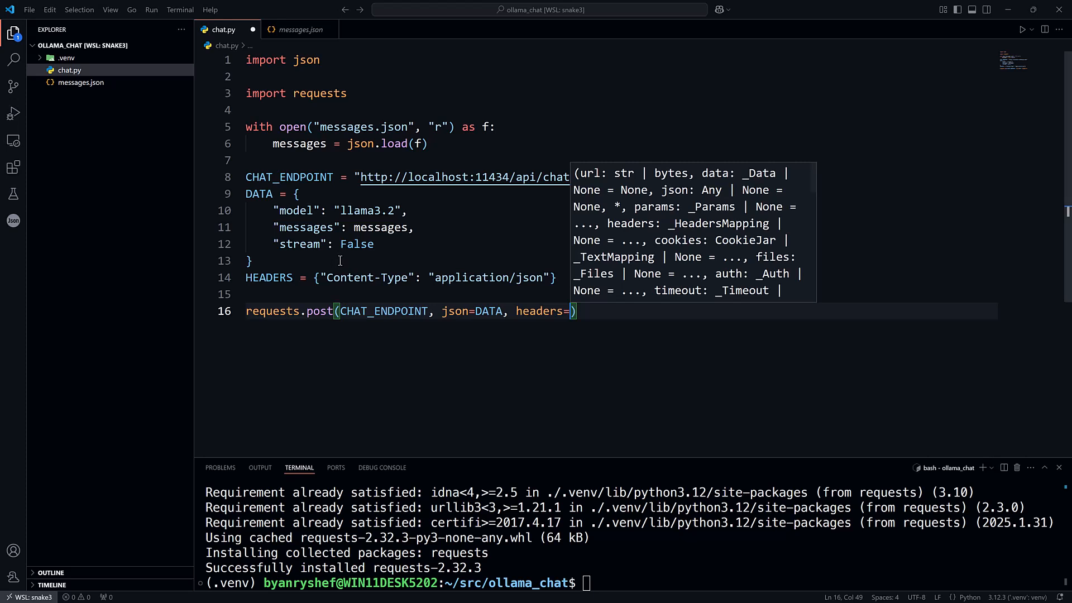
type("HEADERS")
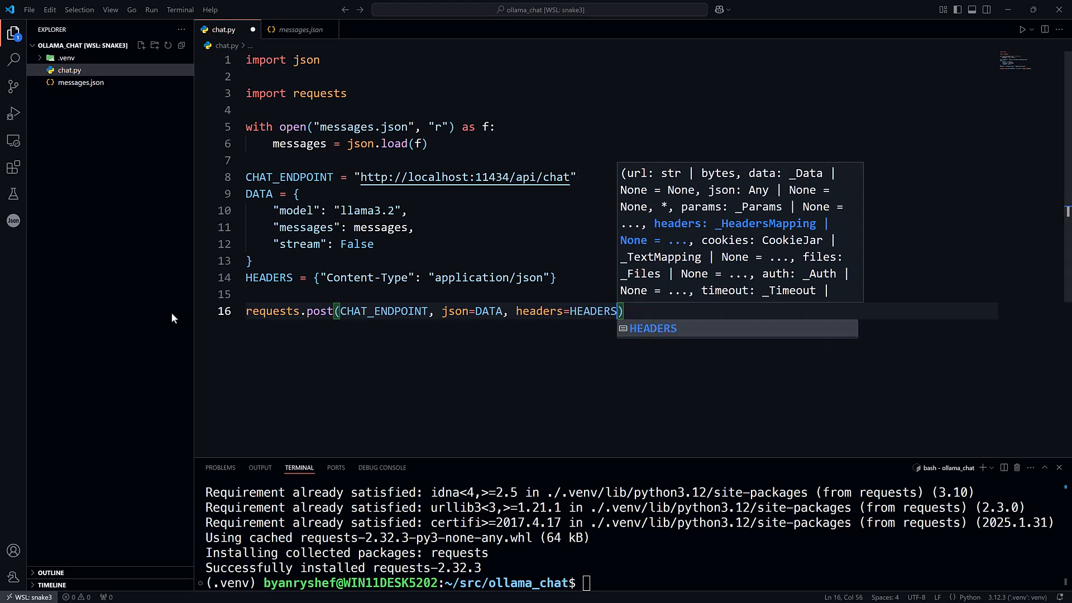
type("response =")
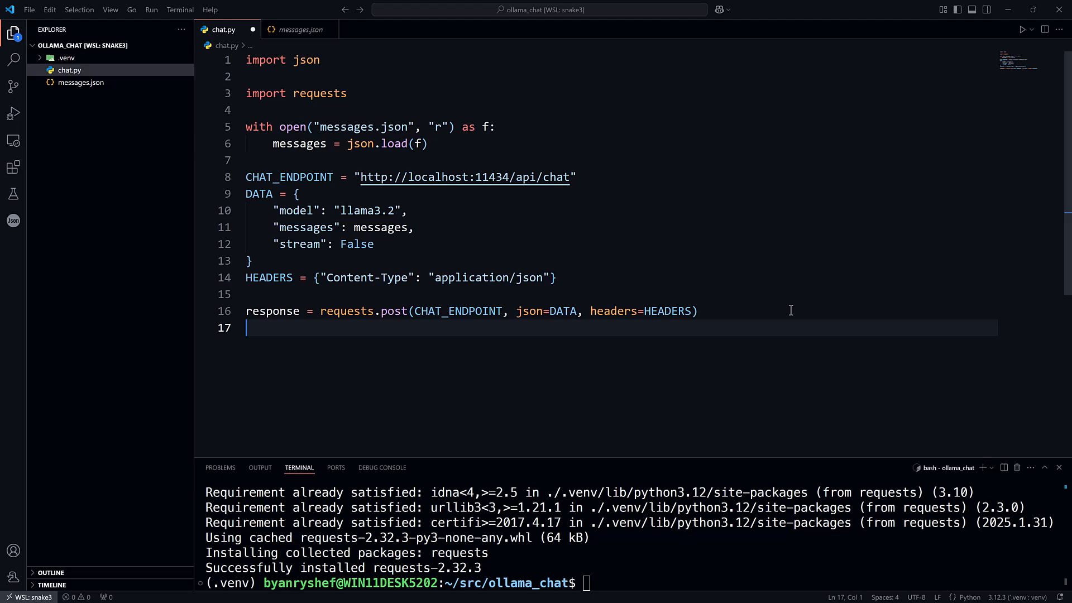
- Add 'if response.status_code == 200:' with print(response.json()) as its body
type("if response.status_code")
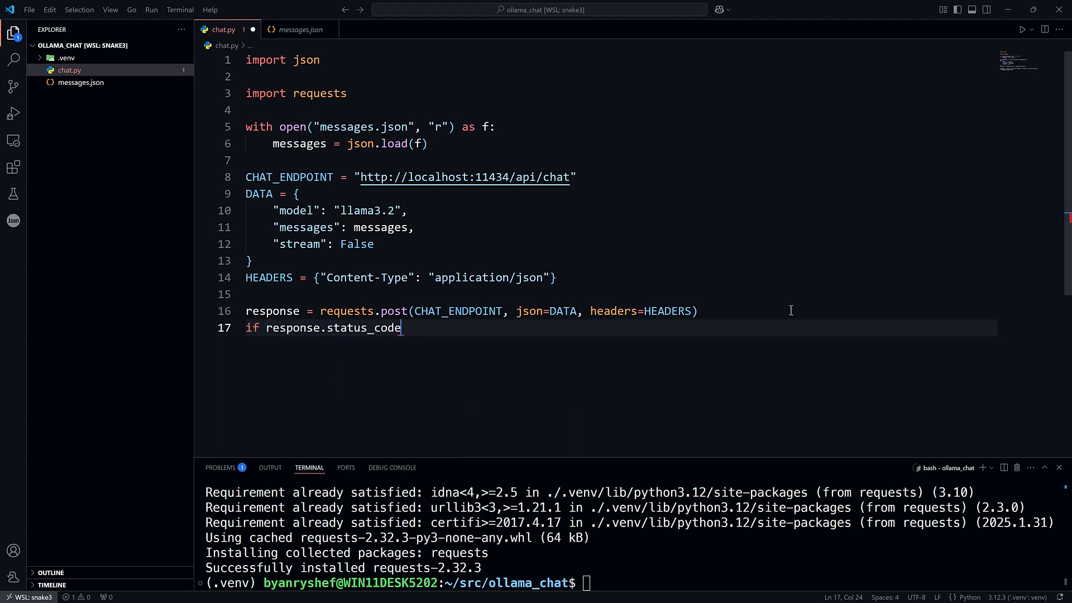
type("== 200:")
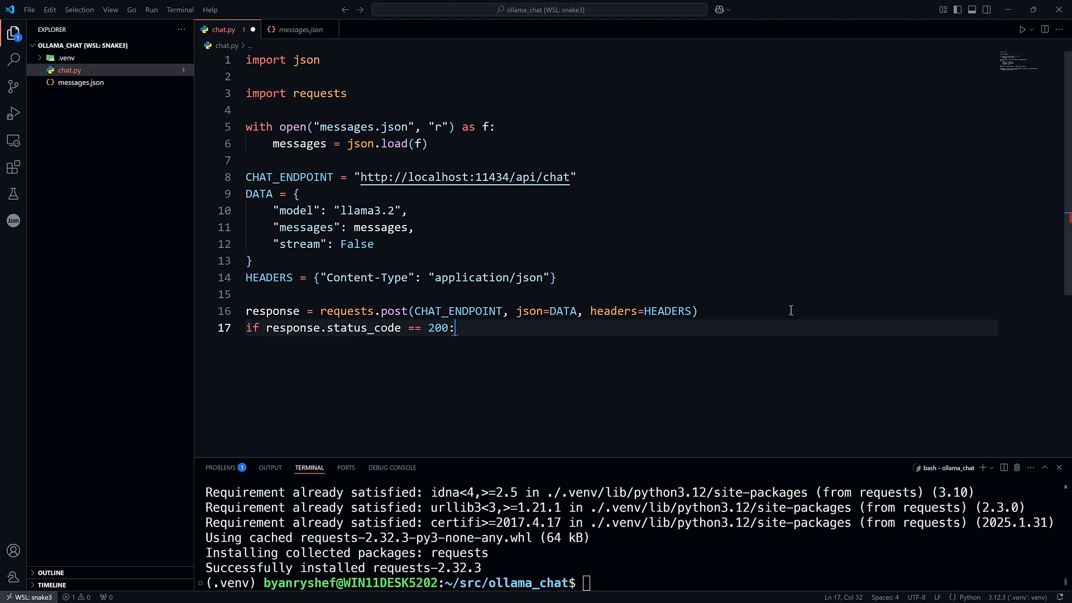
key("Return")
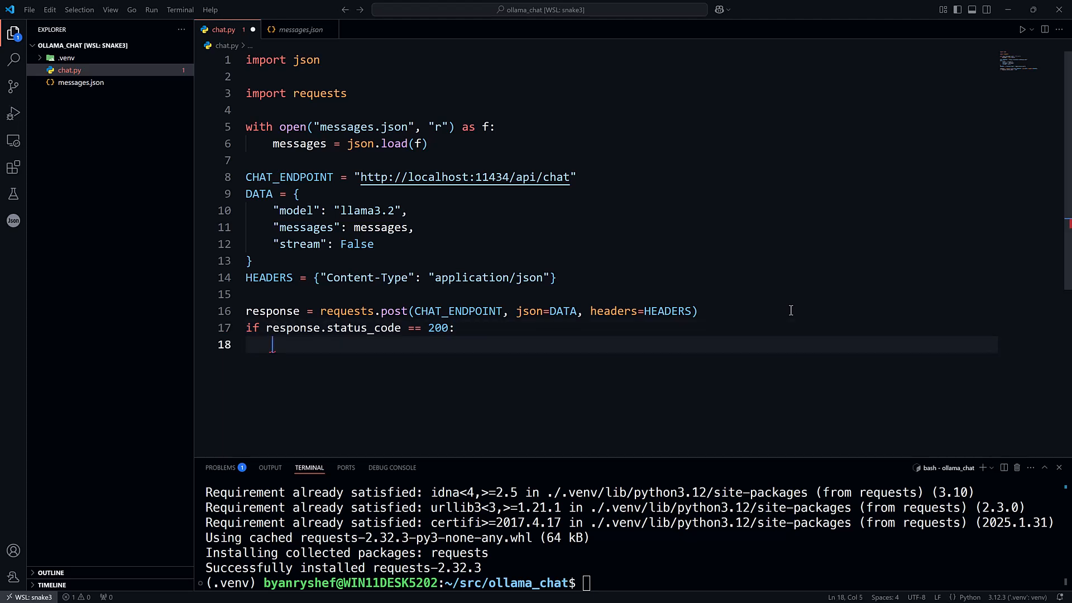
type("response.json(")
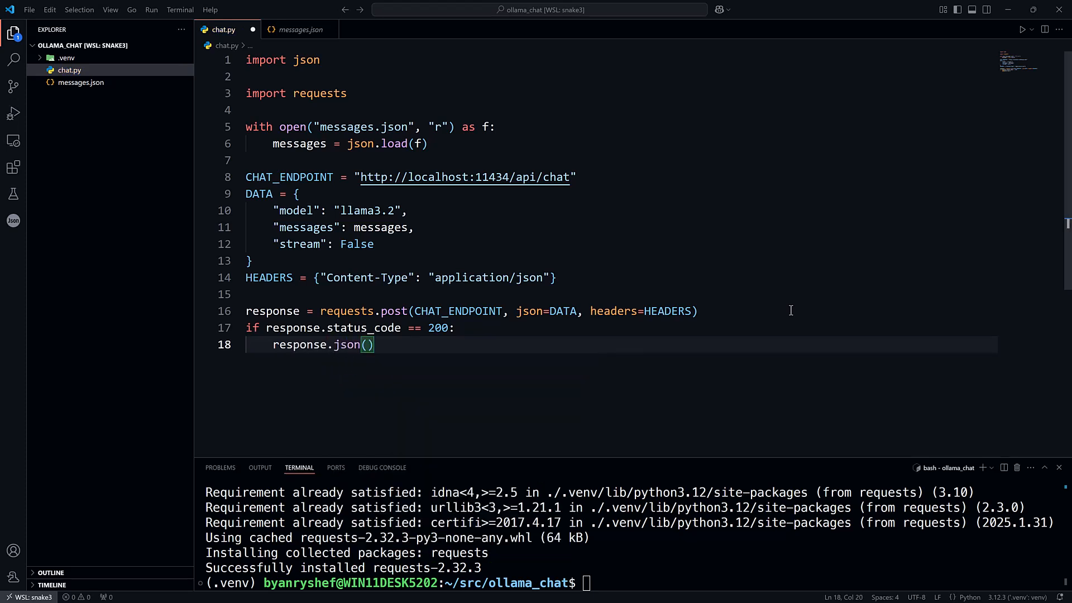
left_click(274, 345)
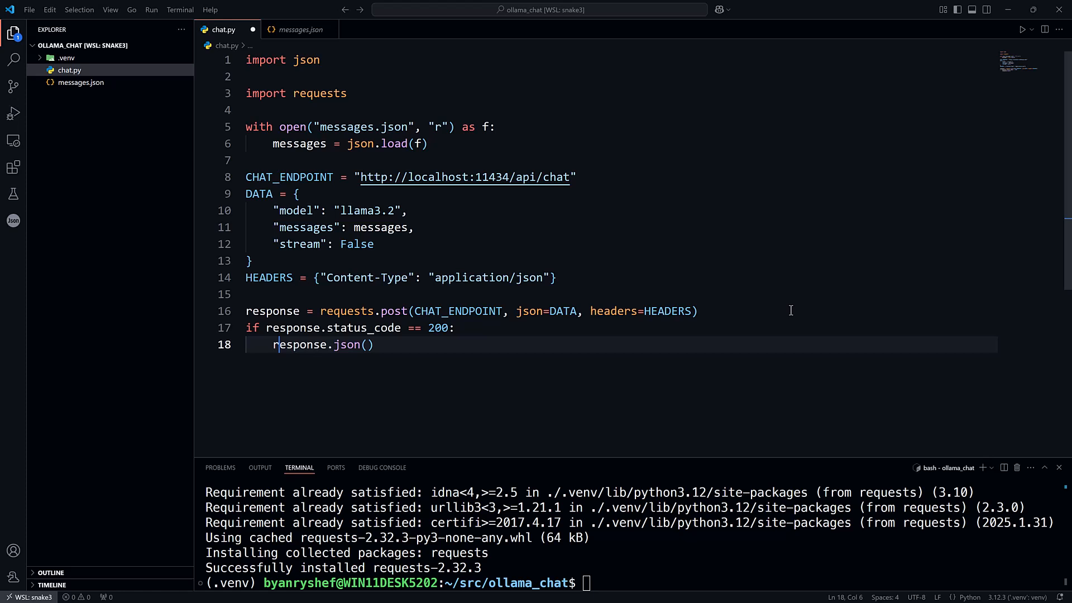
type("print(")
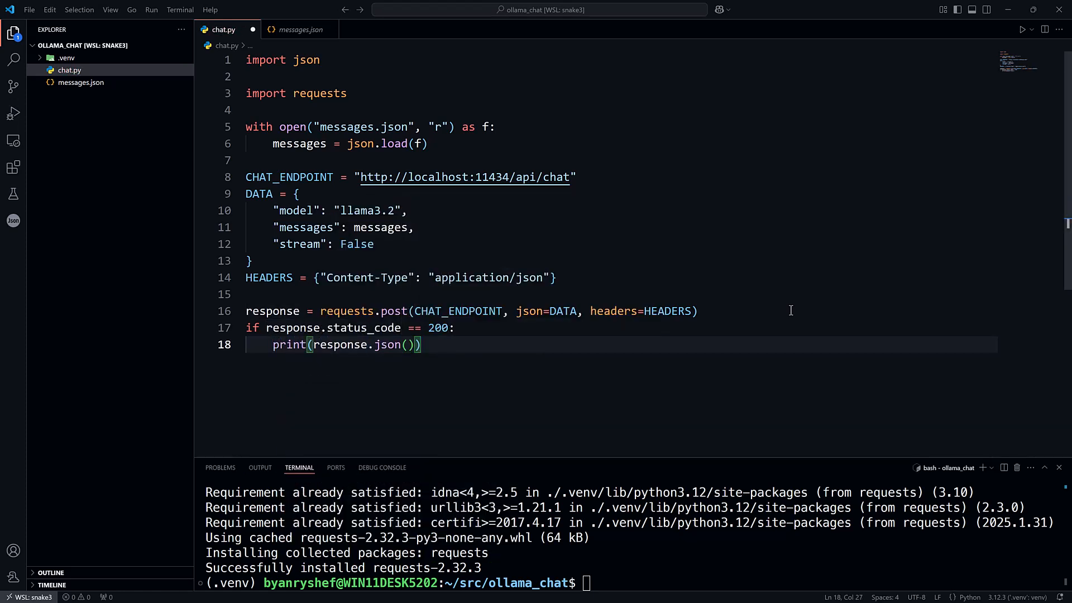
mouse_move(985, 31)
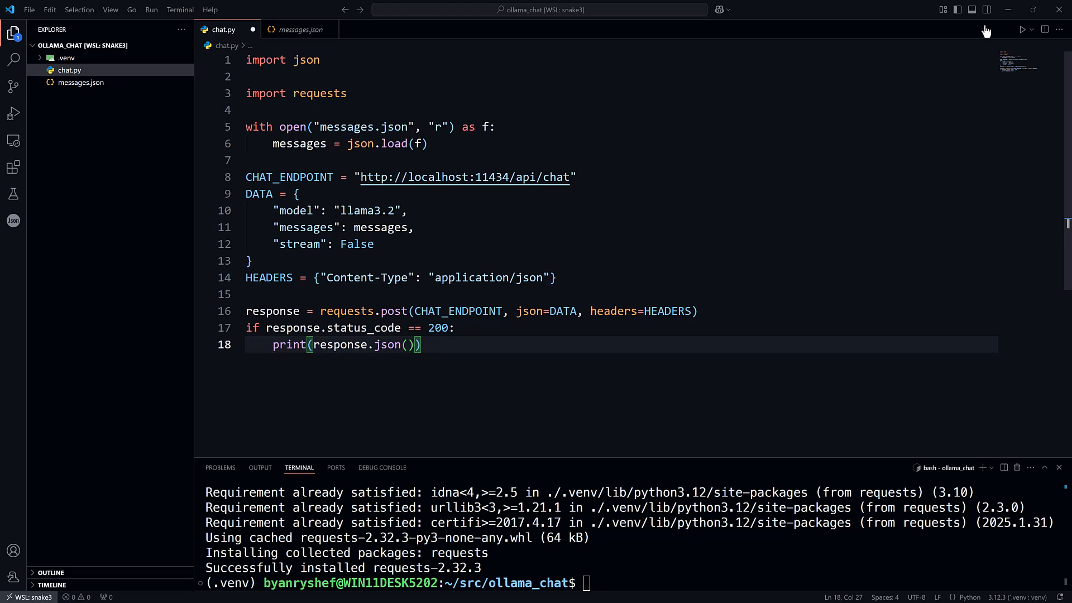
mouse_move(1022, 32)
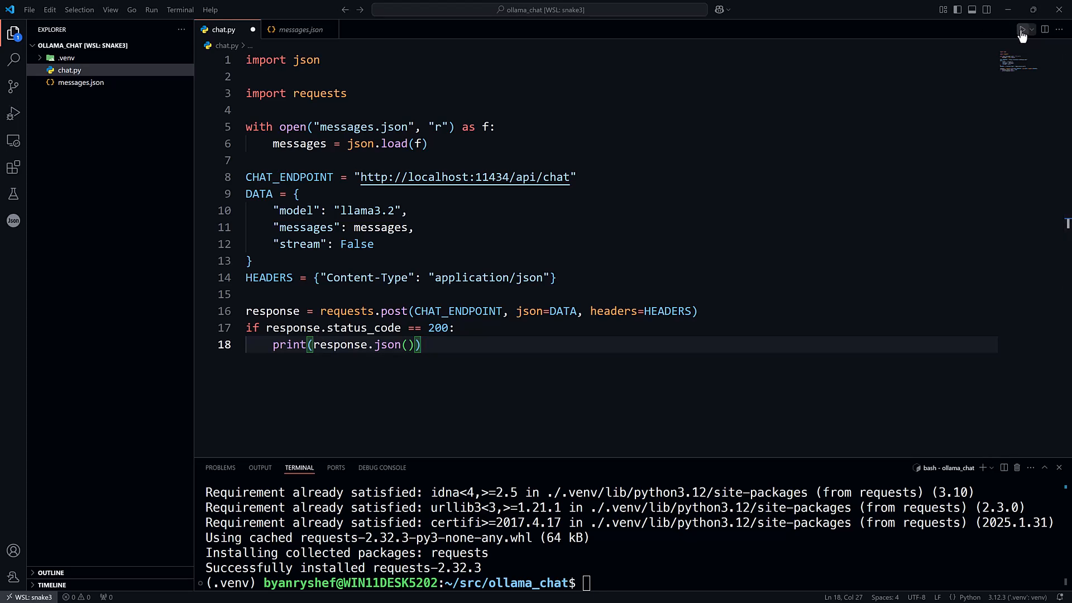
- Run chat.py and view the llama3.2 reply JSON in the terminal
left_click(1021, 29)
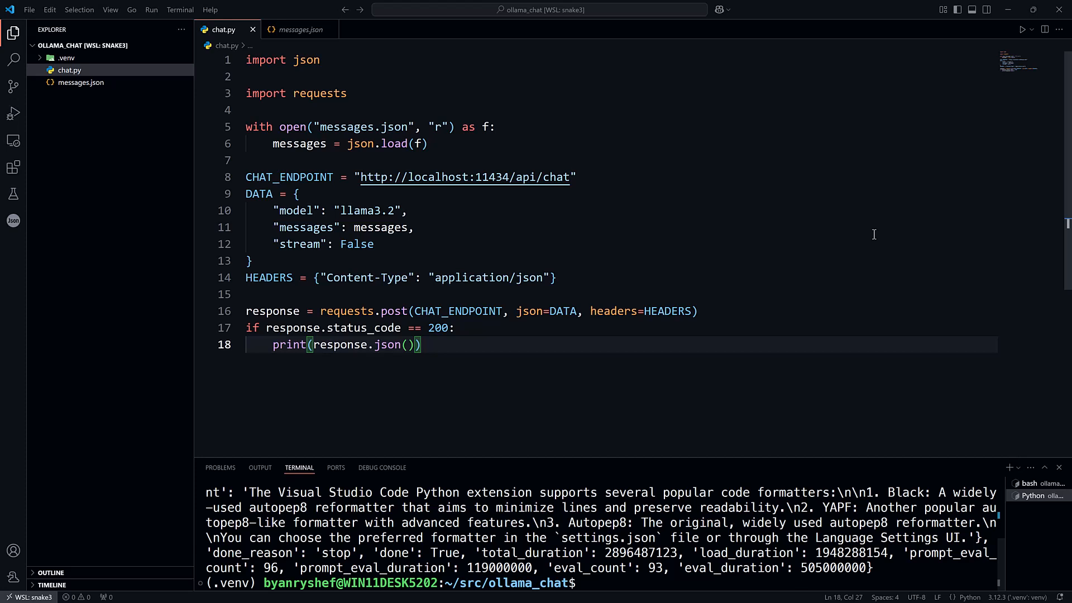
mouse_move(825, 456)
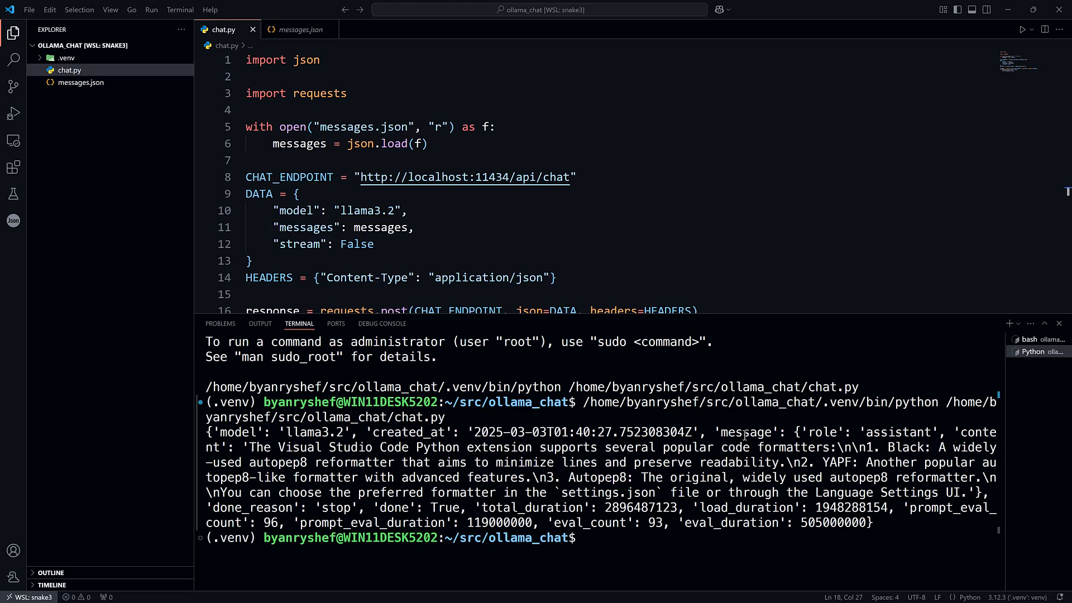
mouse_move(658, 350)
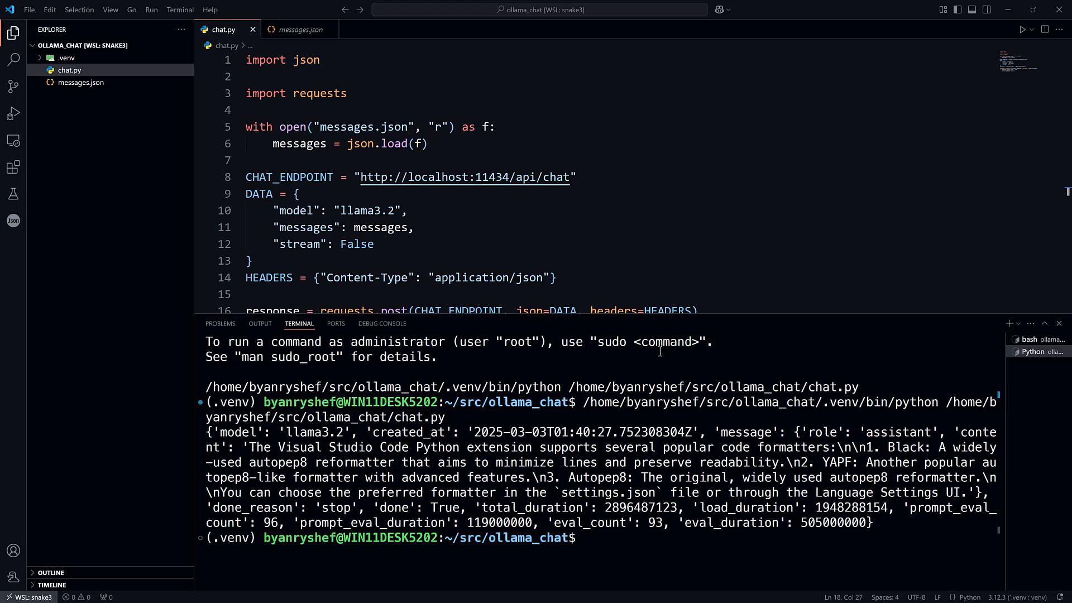
scroll("down", 3)
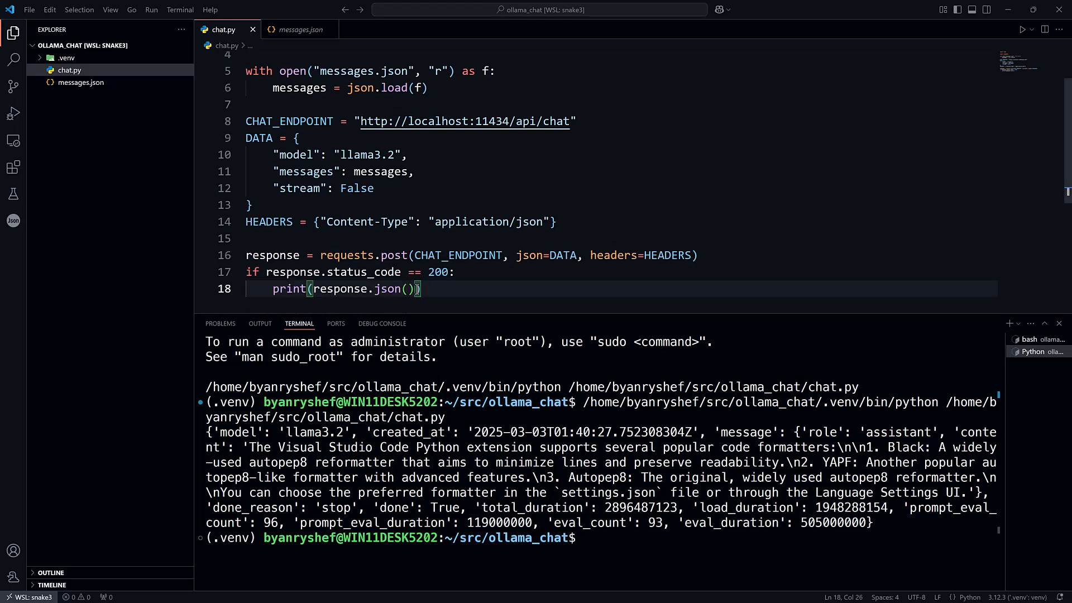
- Print response.json()["message"]["content"] so only the assistant's reply text shows
type("[\"mm\"")
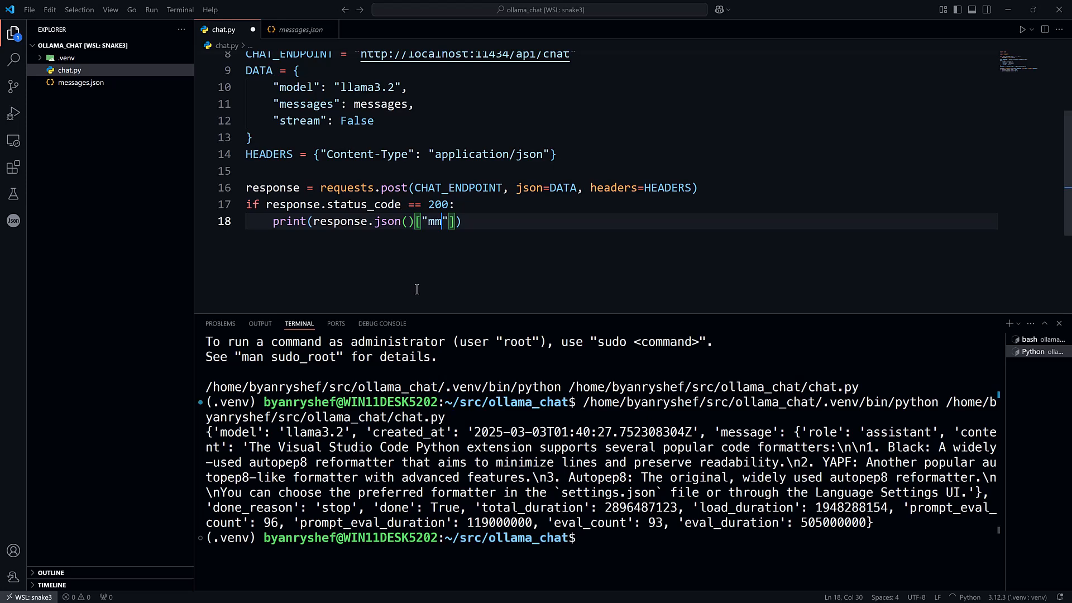
type("essage")
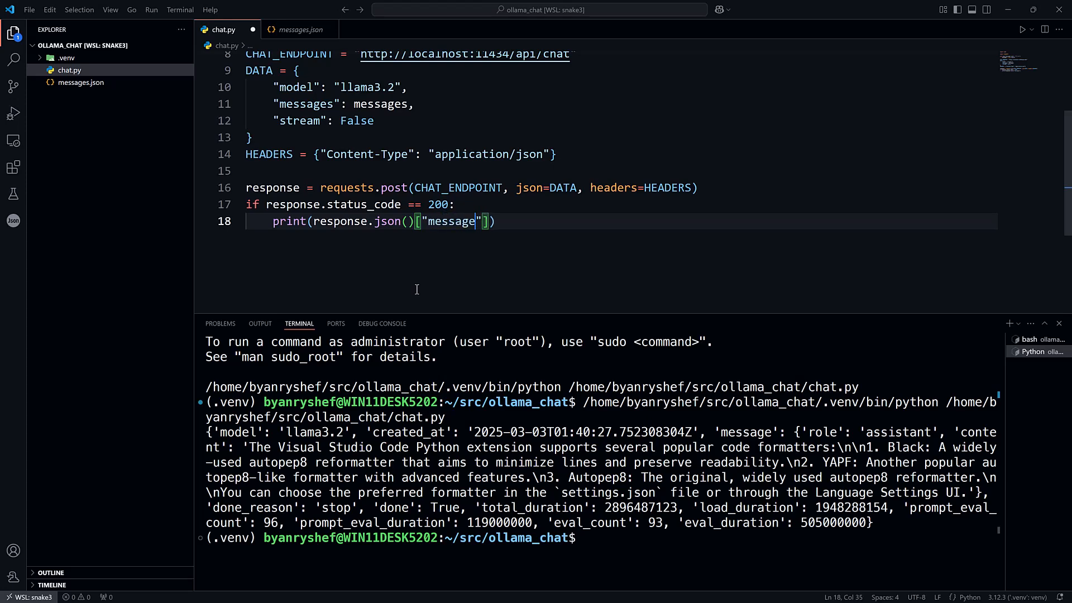
type("[")
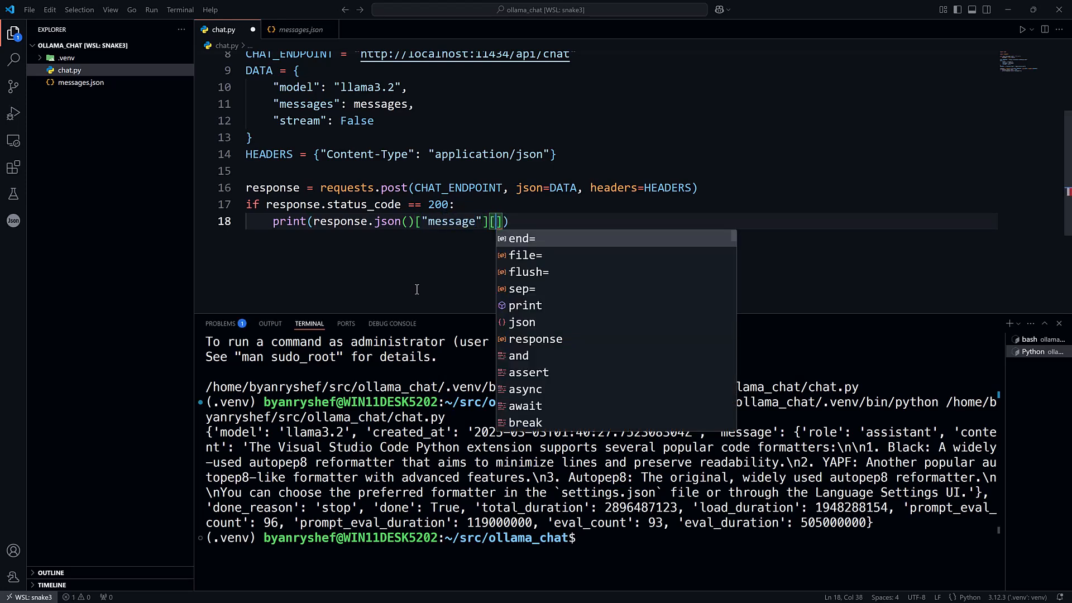
type(":c")
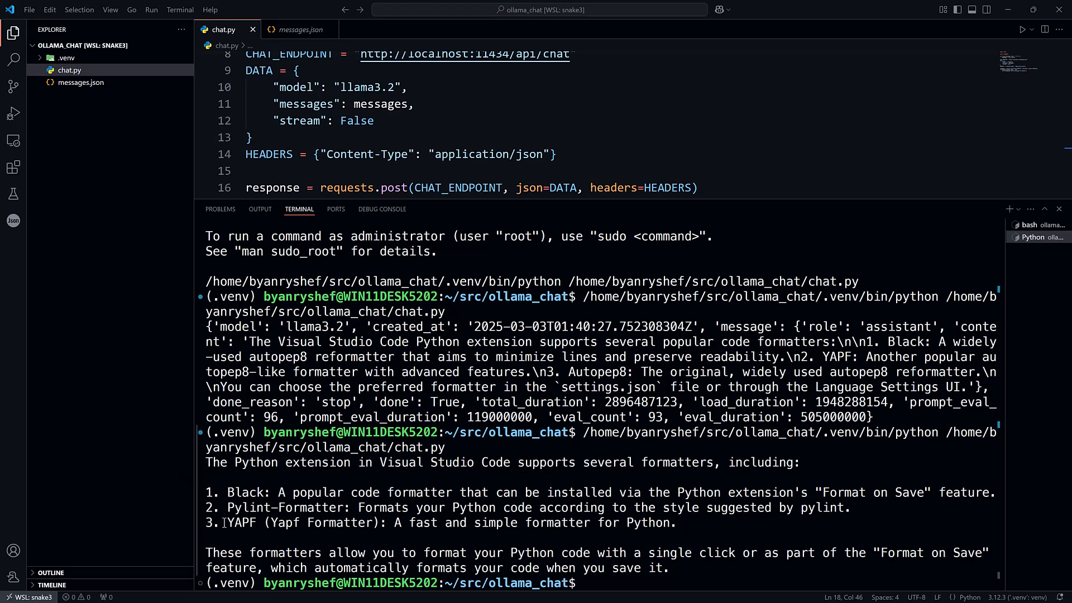
mouse_move(243, 545)
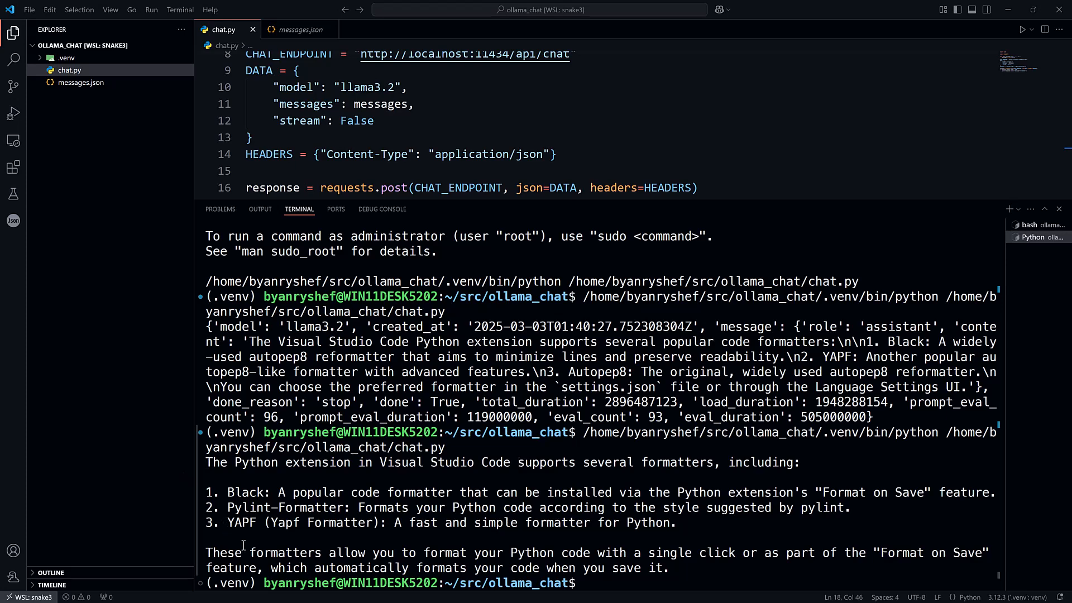